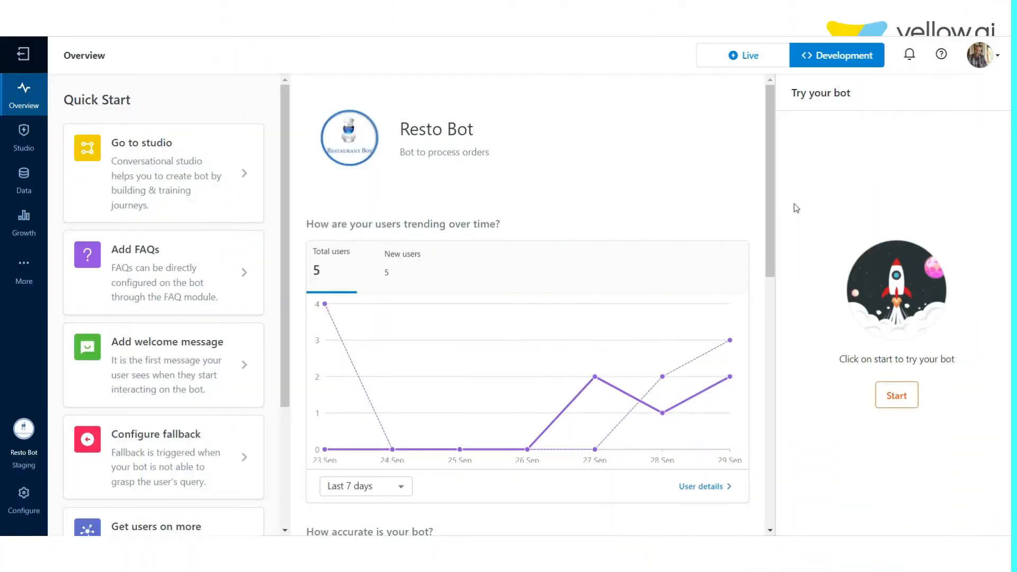
{"action": "mouse_move", "coordinate": [297, 168]}
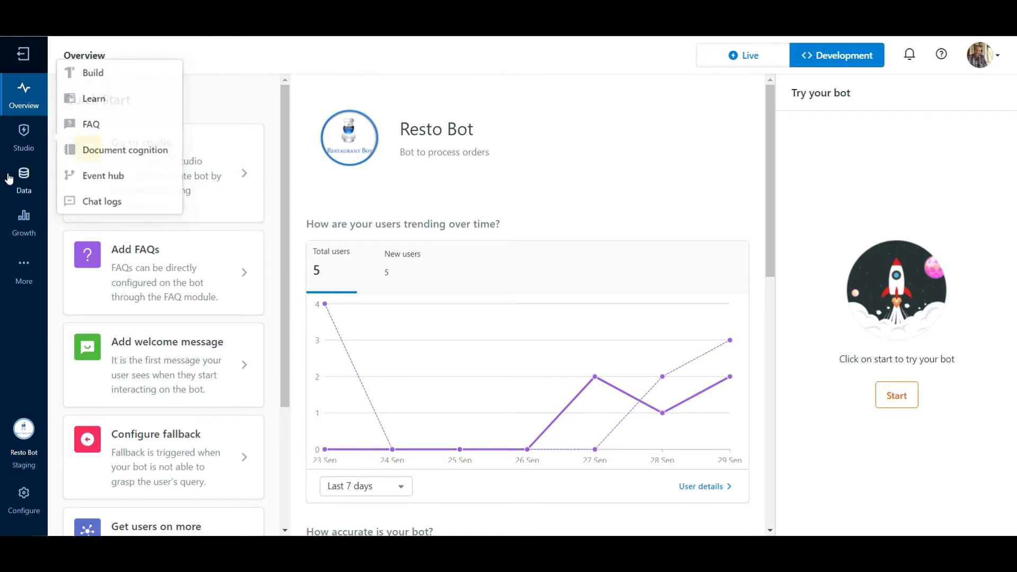
Show the Data module's tables, with usersdemo and its two records
{"action": "left_click", "coordinate": [24, 180]}
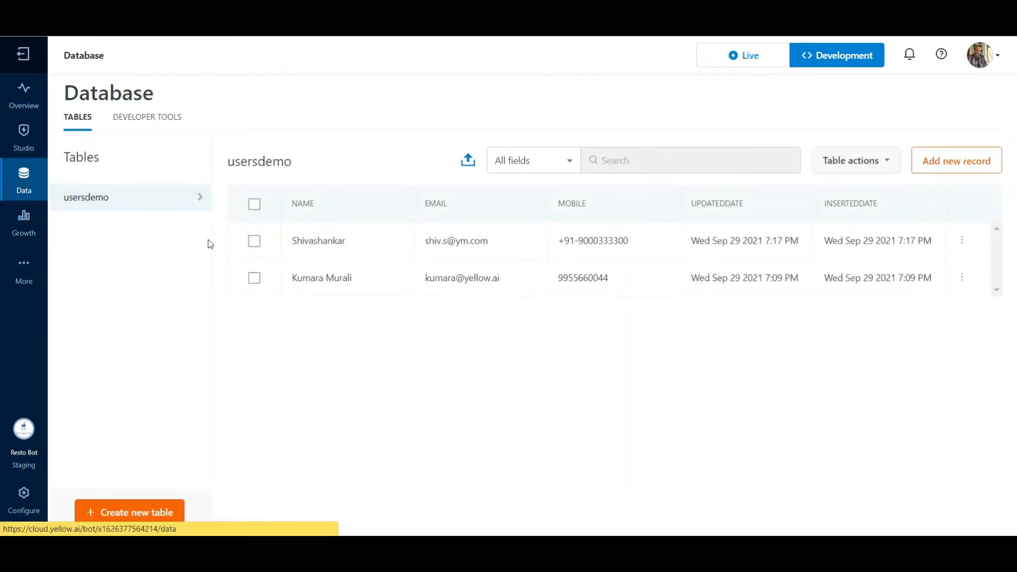
{"action": "mouse_move", "coordinate": [220, 259]}
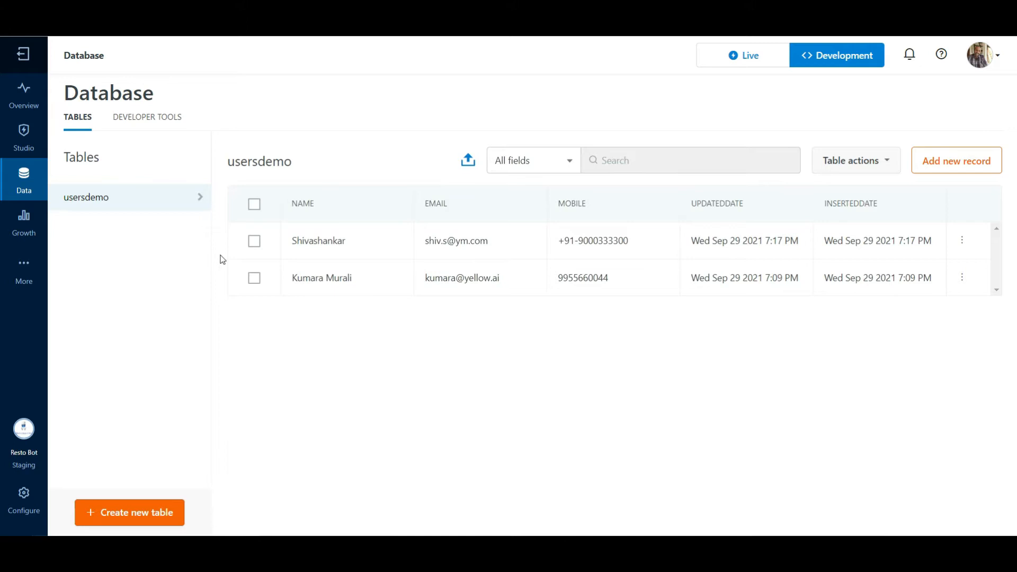
{"action": "mouse_move", "coordinate": [435, 270]}
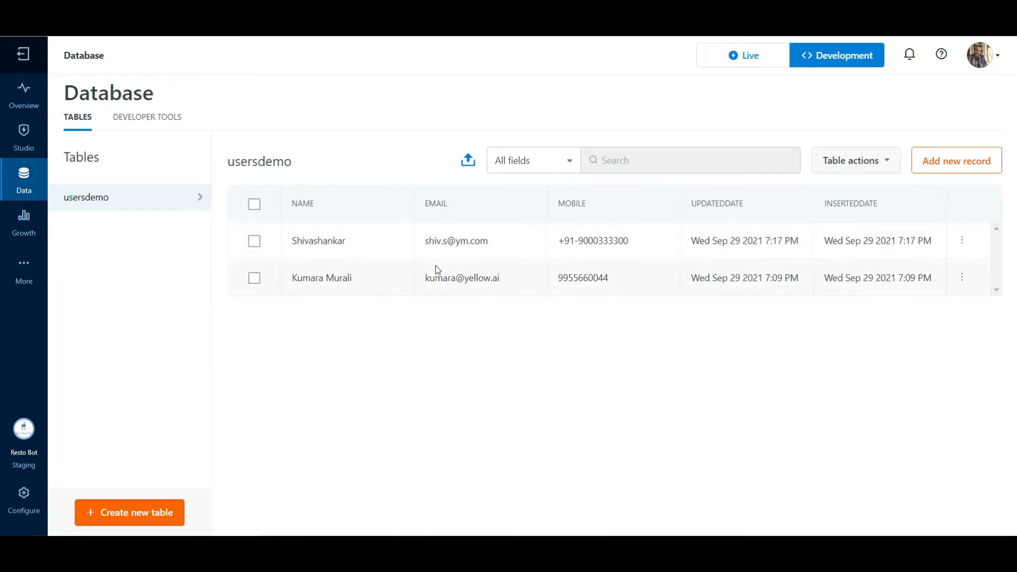
{"action": "mouse_move", "coordinate": [620, 268]}
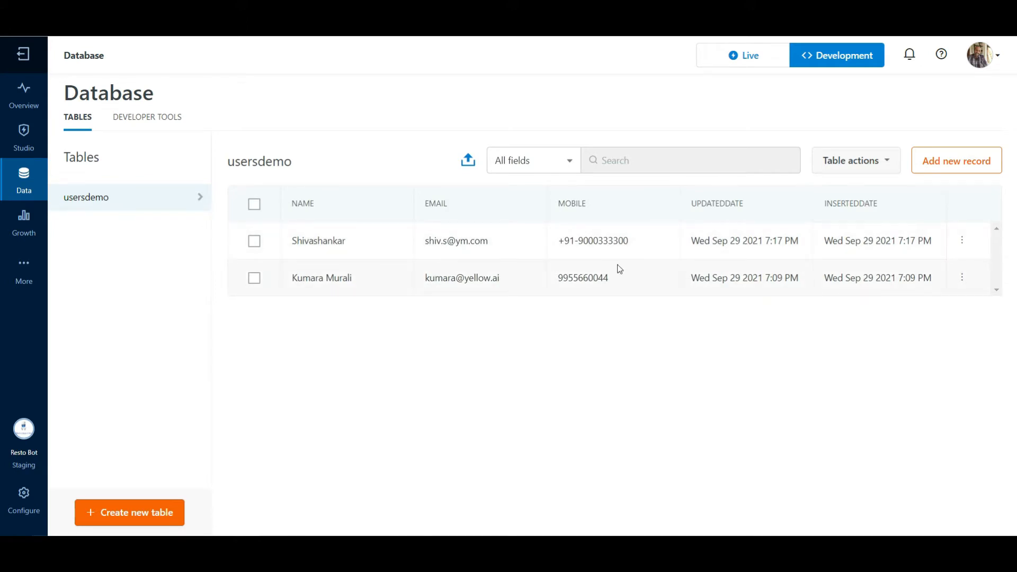
{"action": "mouse_move", "coordinate": [613, 276]}
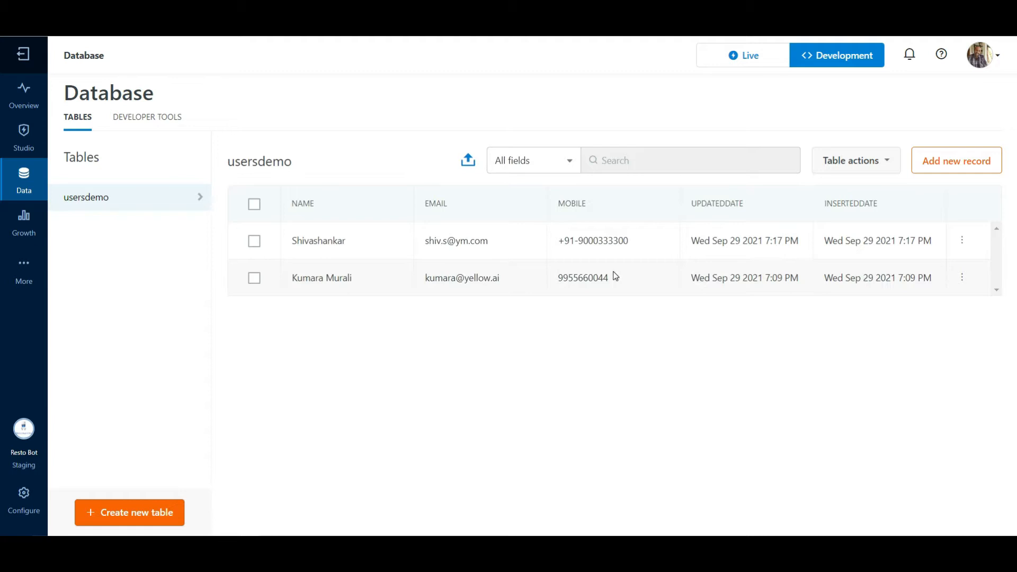
{"action": "mouse_move", "coordinate": [237, 461]}
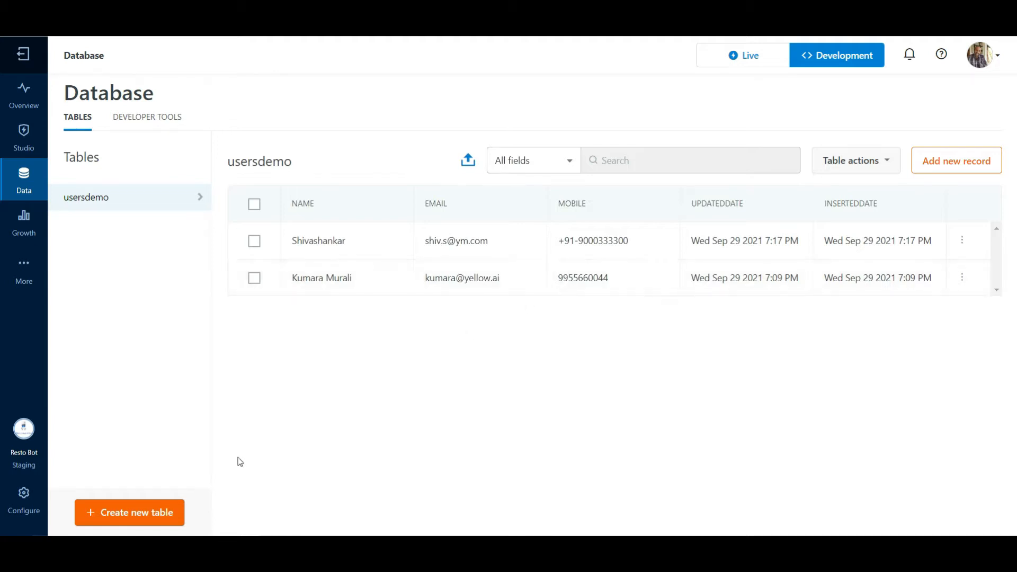
Start a new table named users with name as its first String field
{"action": "left_click", "coordinate": [129, 513]}
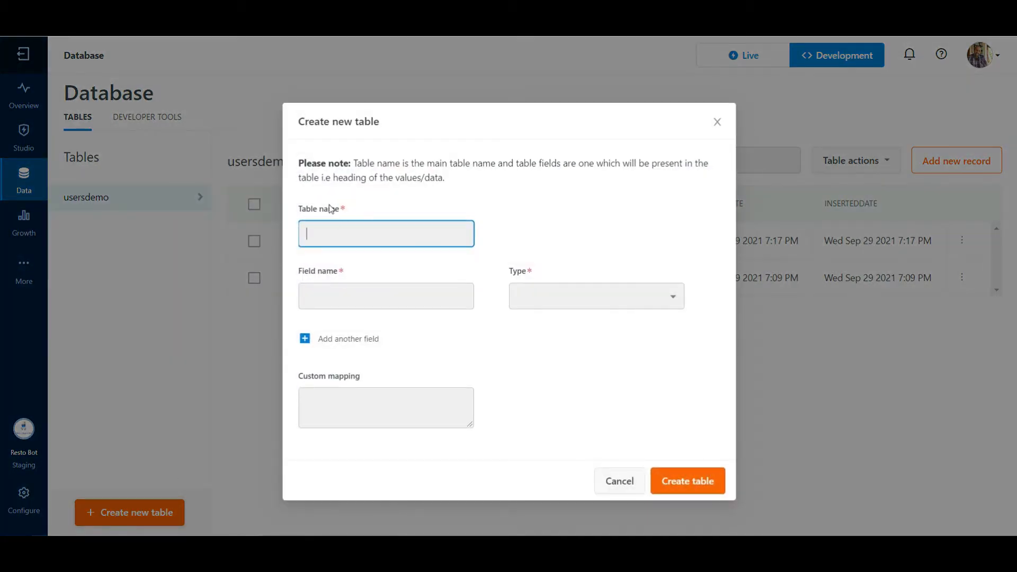
{"action": "left_click", "coordinate": [386, 234]}
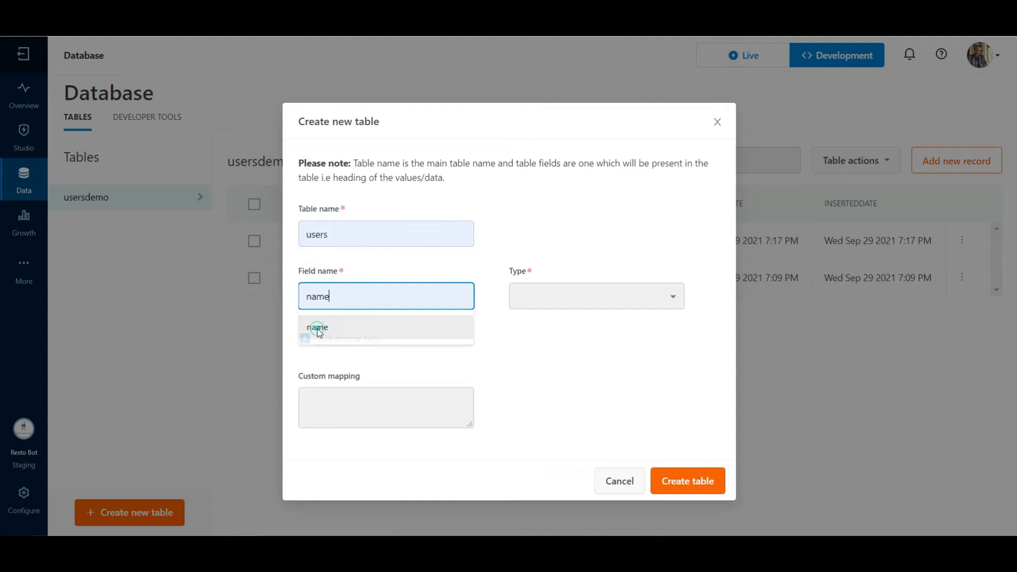
{"action": "left_click", "coordinate": [593, 295]}
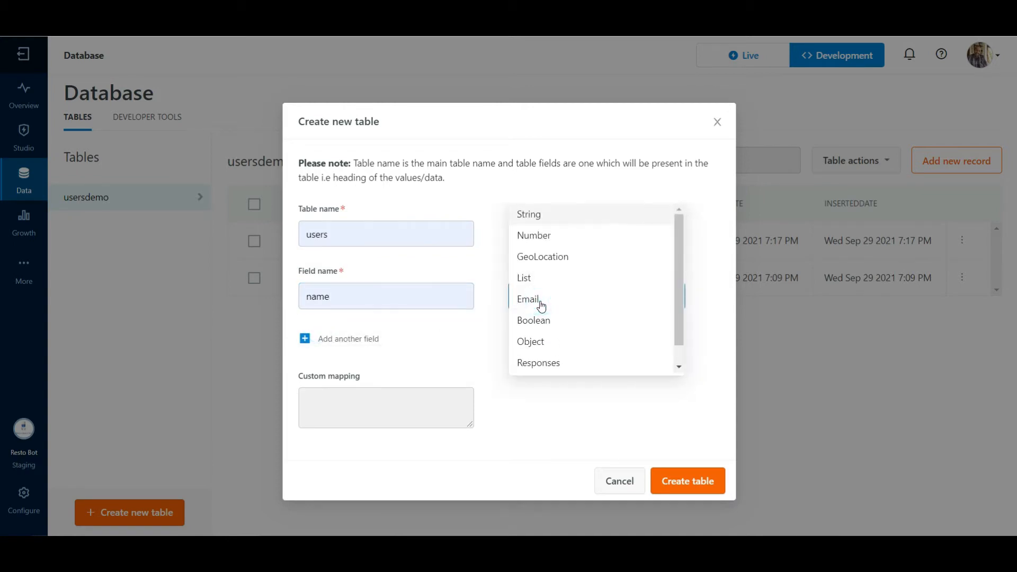
{"action": "left_click", "coordinate": [528, 214]}
{"action": "type", "text": "mobile"}
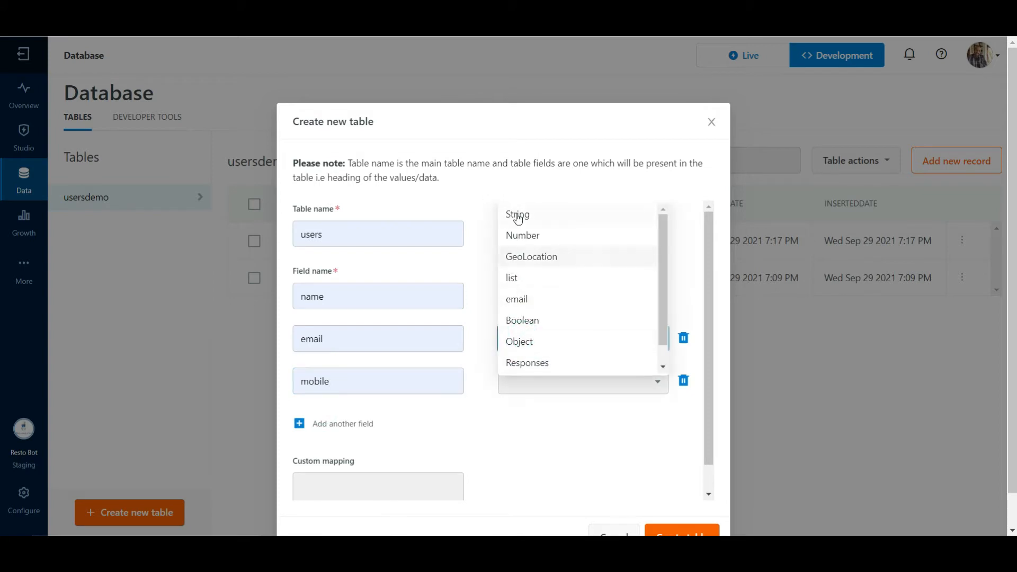
Add email as String and mobile as Number, then create the users table
{"action": "left_click", "coordinate": [581, 381]}
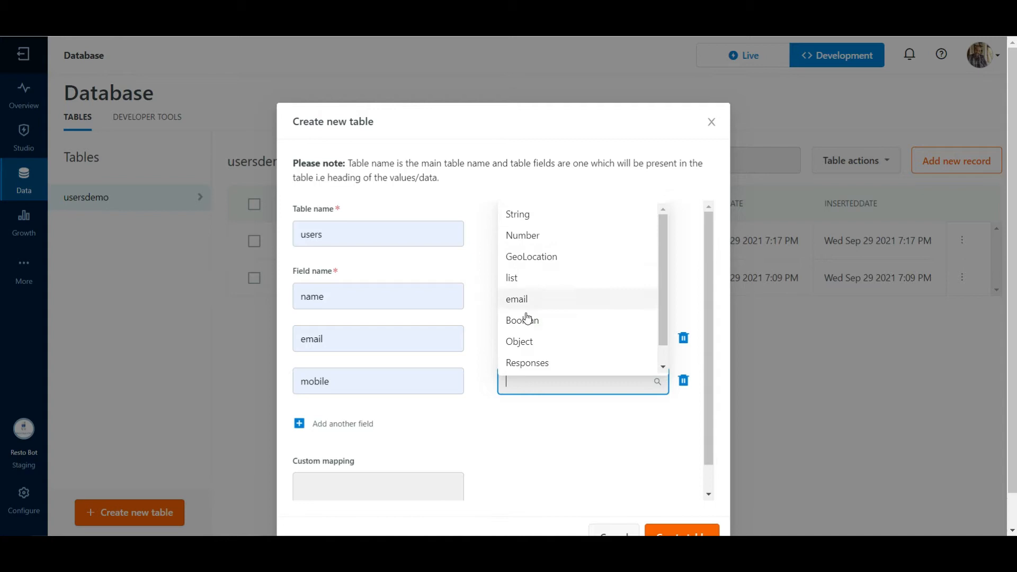
{"action": "scroll", "scroll_direction": "down", "scroll_amount": 3}
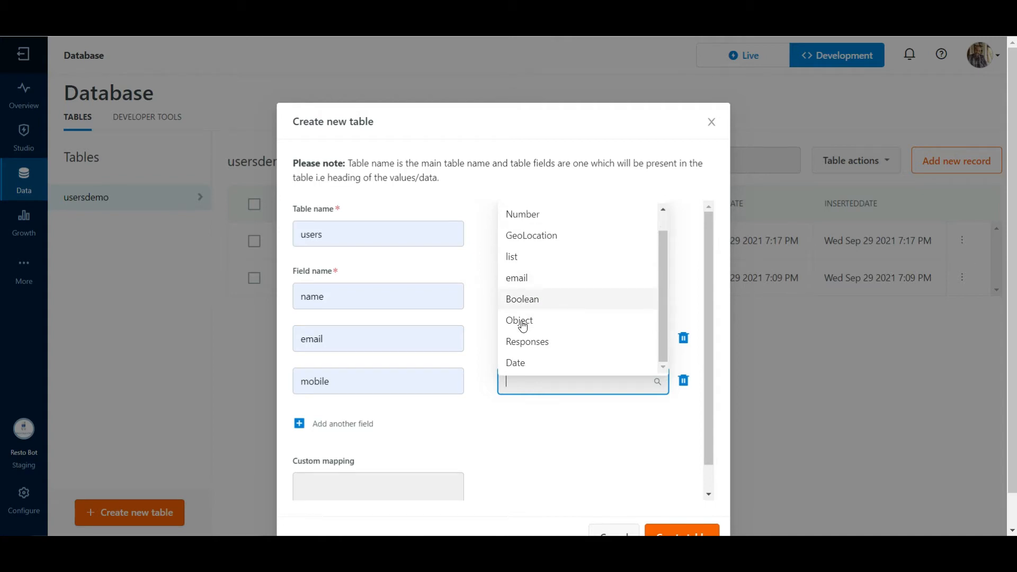
{"action": "scroll", "scroll_direction": "up", "scroll_amount": 3}
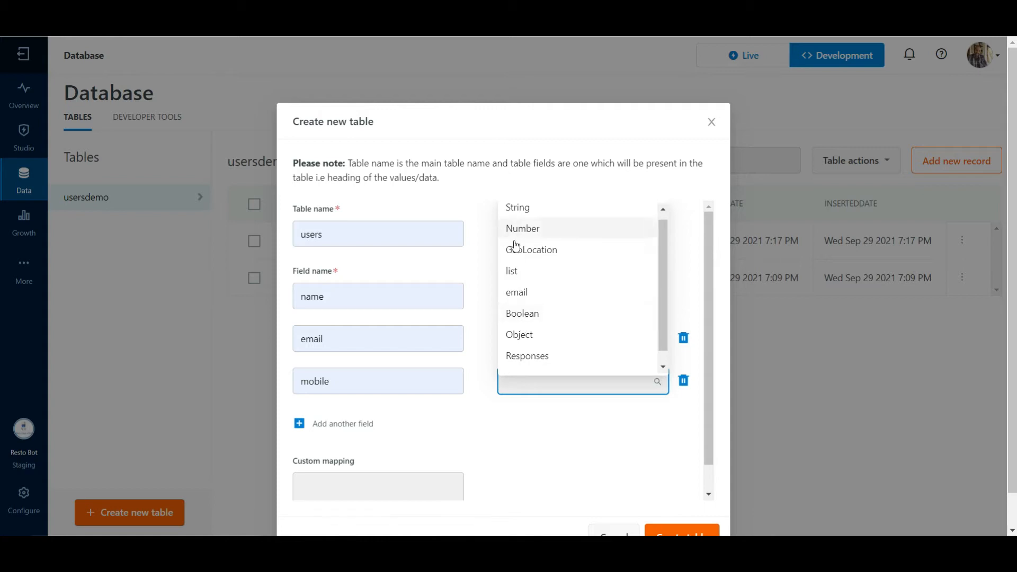
{"action": "left_click", "coordinate": [522, 229]}
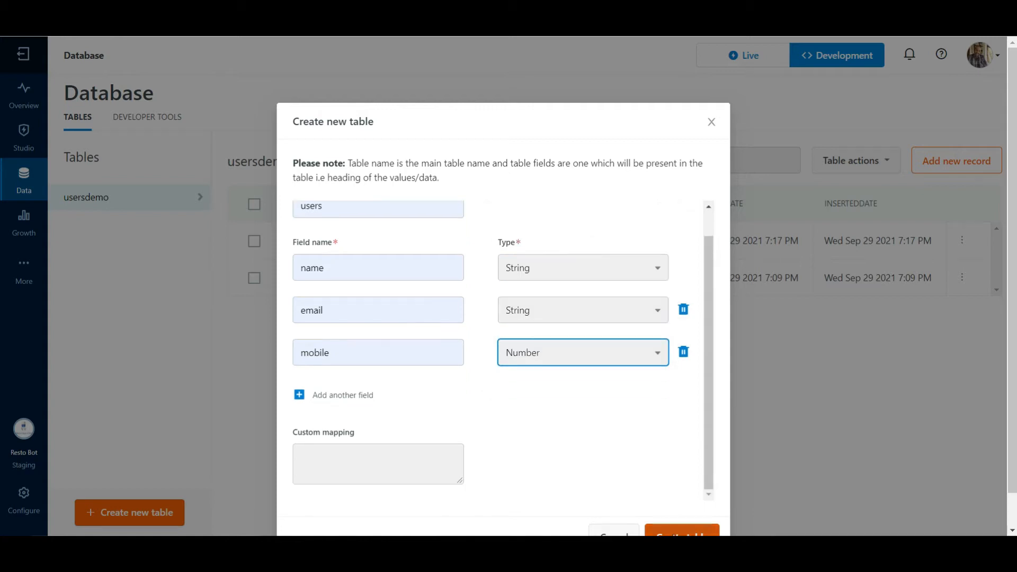
{"action": "left_click", "coordinate": [681, 537]}
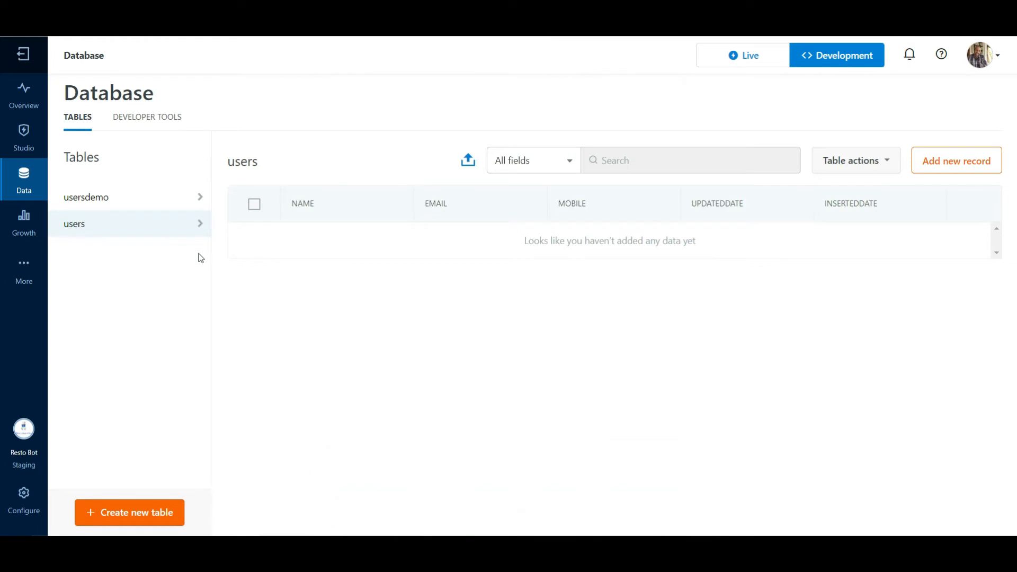
{"action": "mouse_move", "coordinate": [311, 330]}
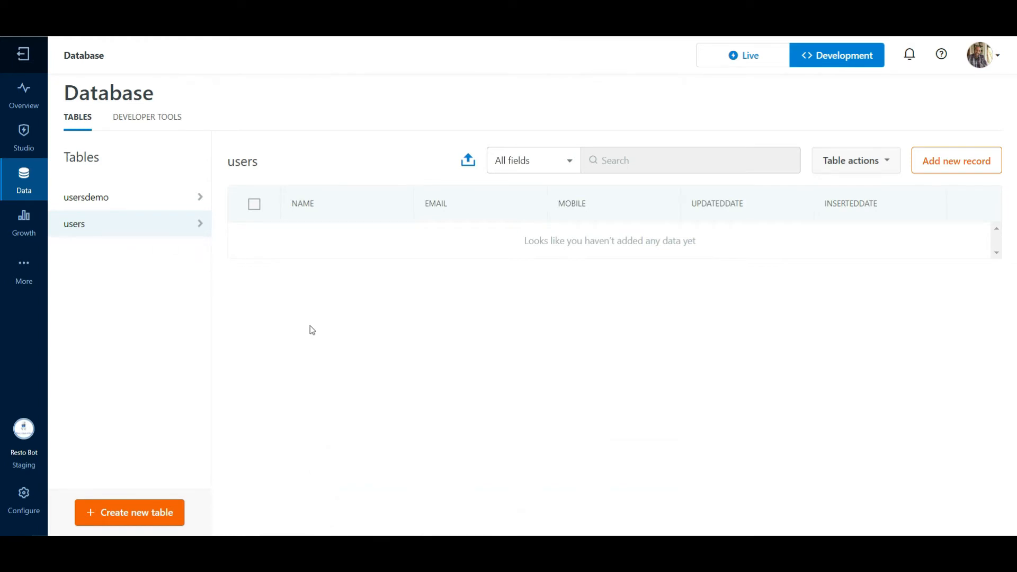
{"action": "mouse_move", "coordinate": [608, 213]}
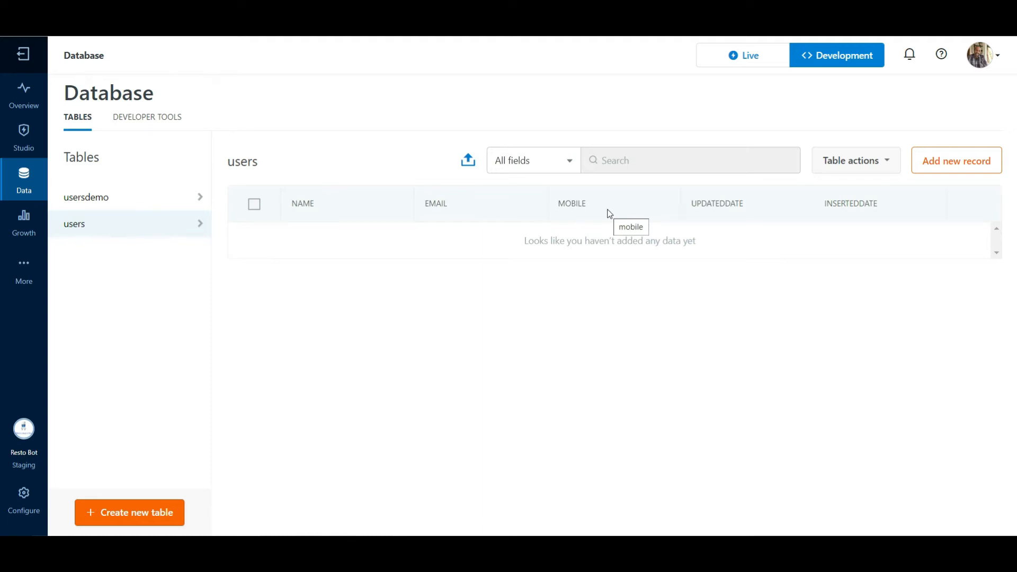
Show the Table actions menu for the empty users table
{"action": "left_click", "coordinate": [850, 160]}
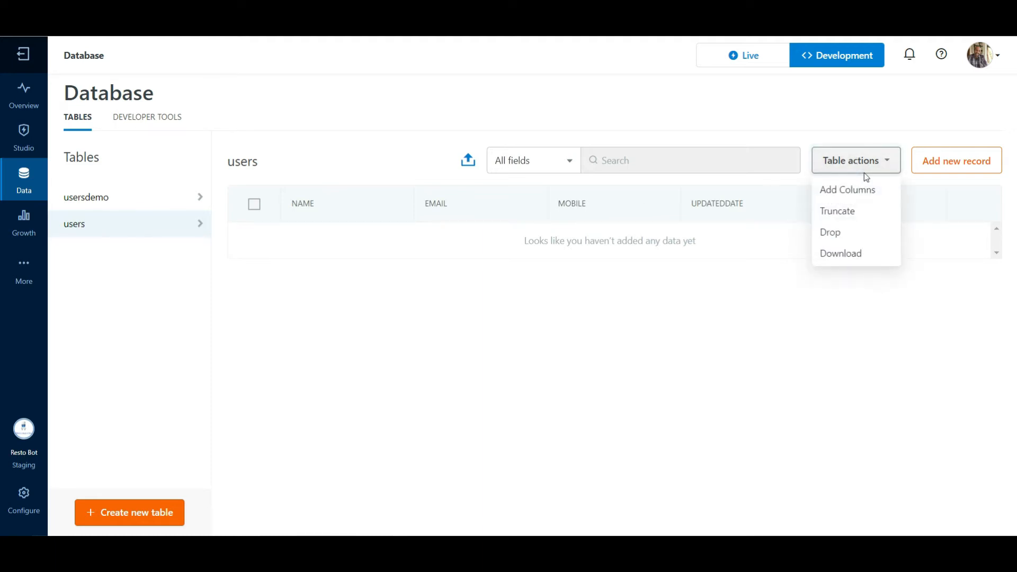
{"action": "mouse_move", "coordinate": [848, 189]}
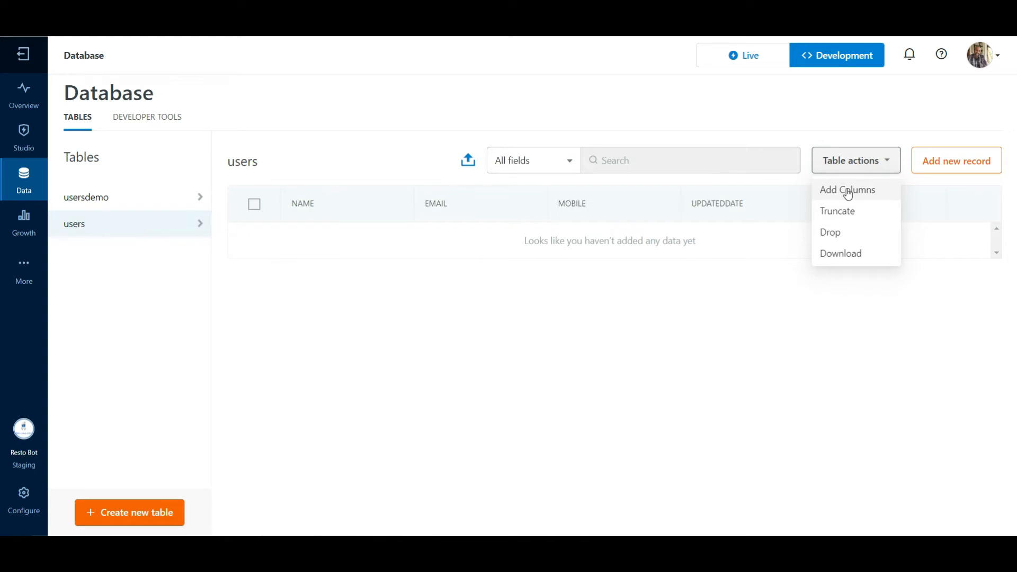
{"action": "mouse_move", "coordinate": [845, 236]}
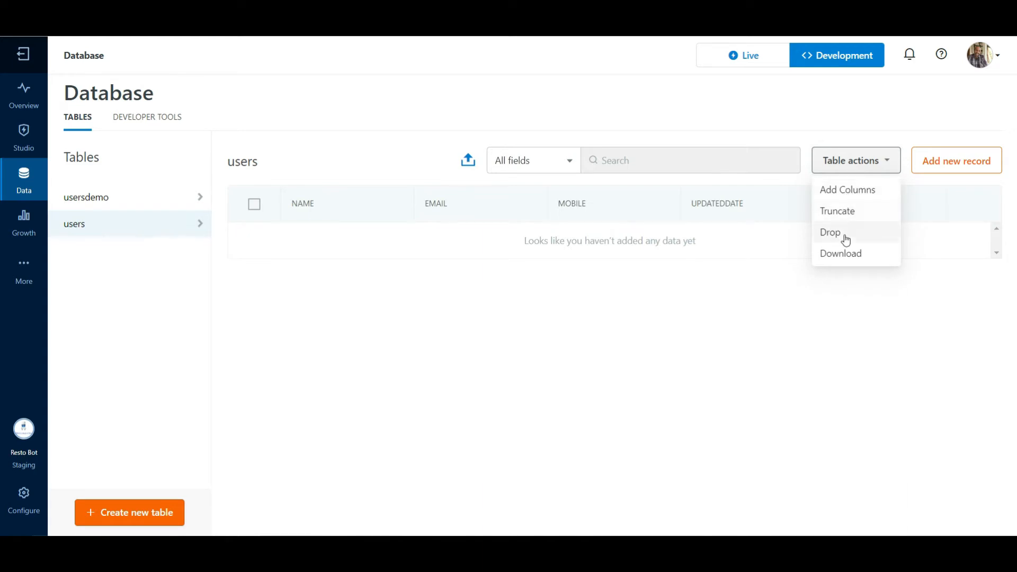
{"action": "mouse_move", "coordinate": [828, 238]}
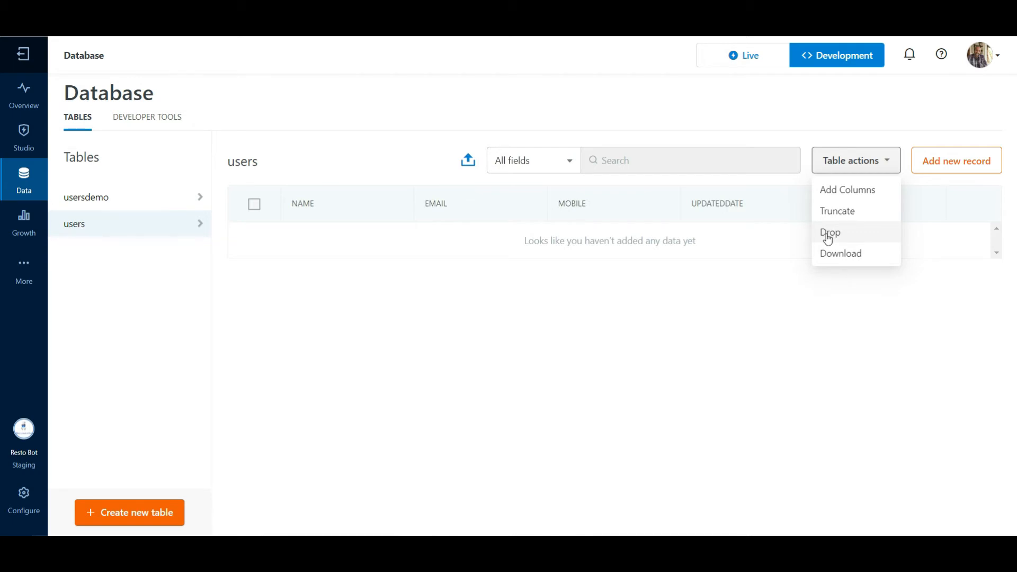
{"action": "mouse_move", "coordinate": [837, 265]}
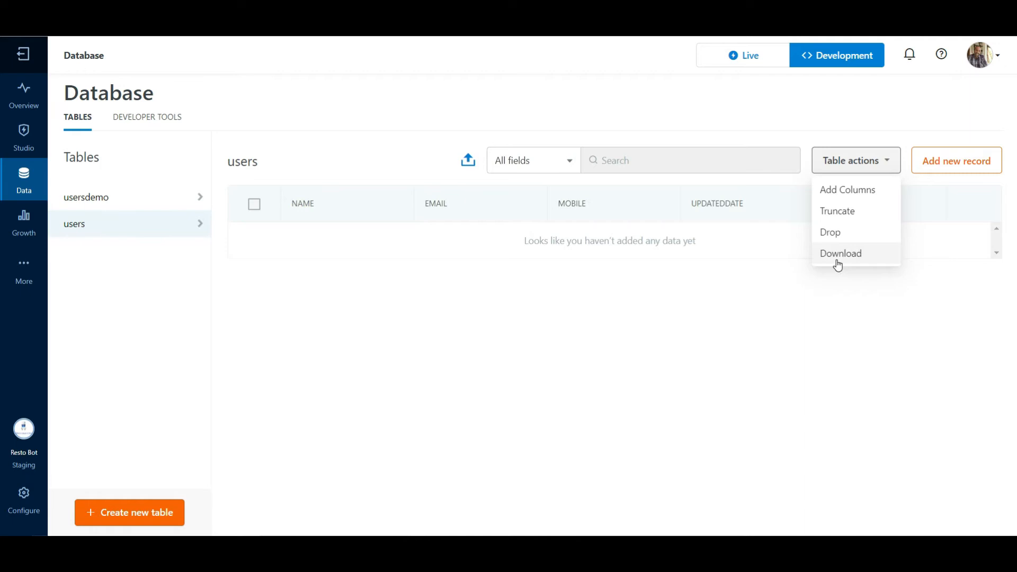
{"action": "mouse_move", "coordinate": [905, 134]}
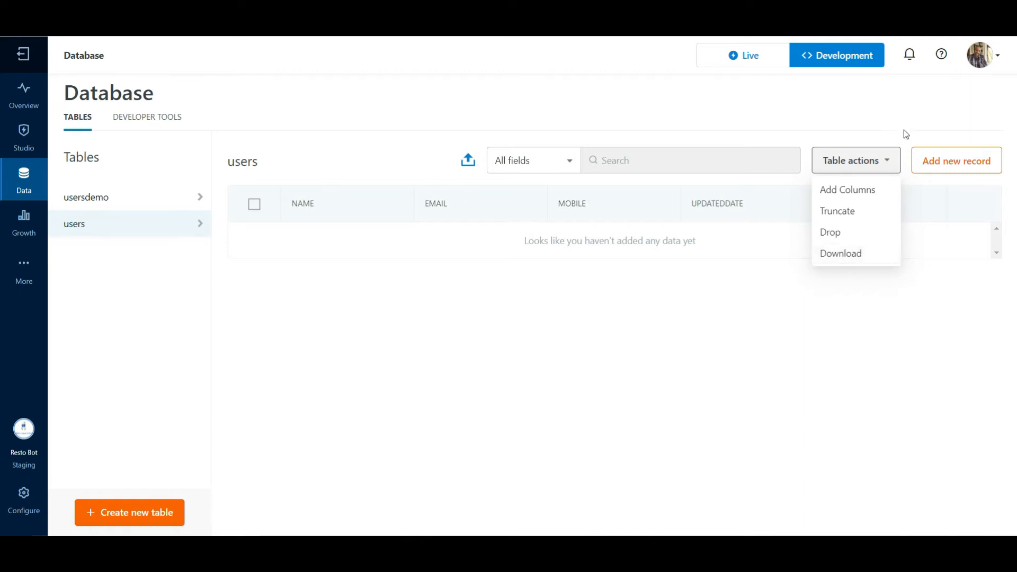
{"action": "left_click", "coordinate": [954, 160]}
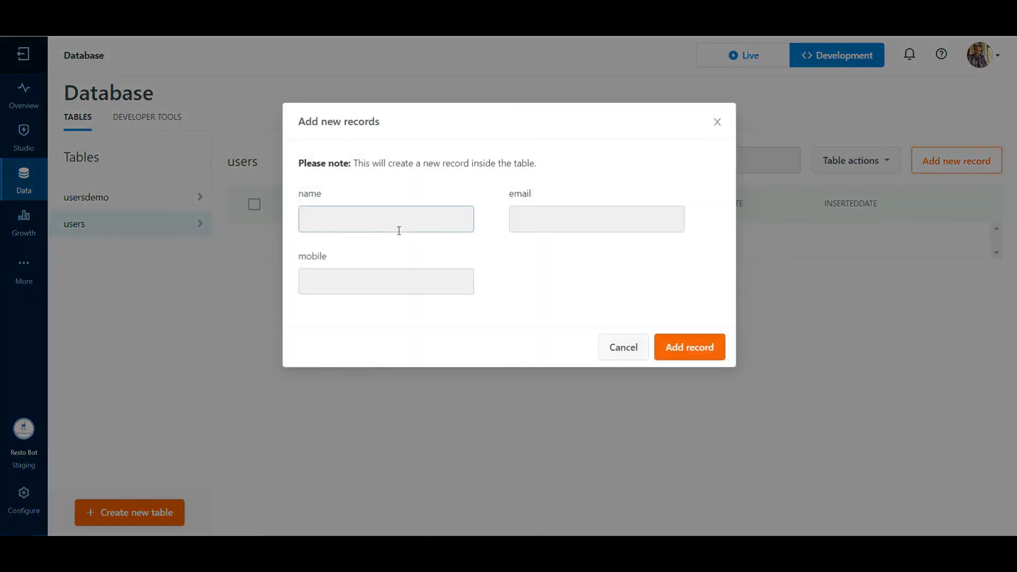
{"action": "left_click", "coordinate": [386, 218]}
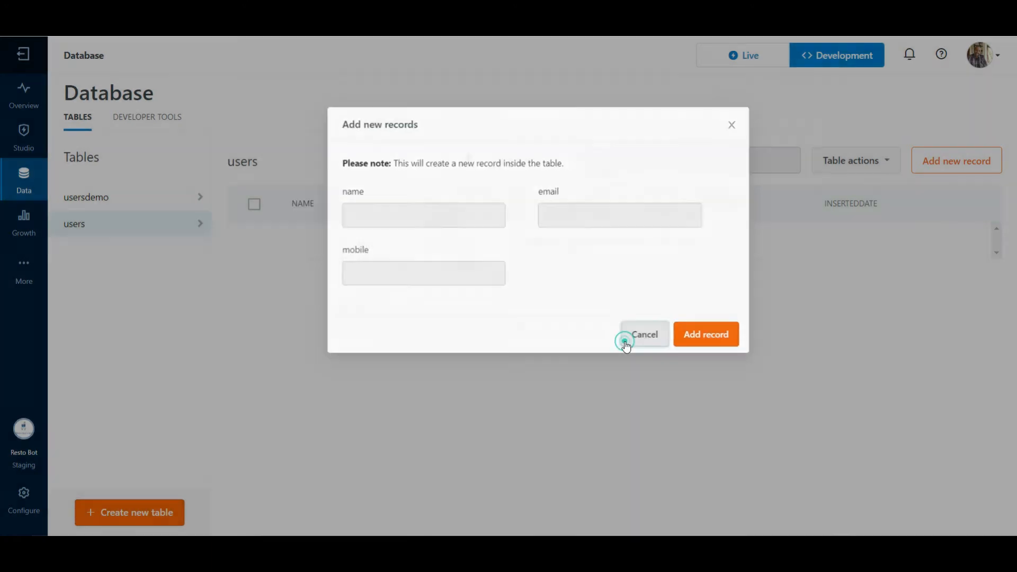
{"action": "left_click", "coordinate": [24, 136]}
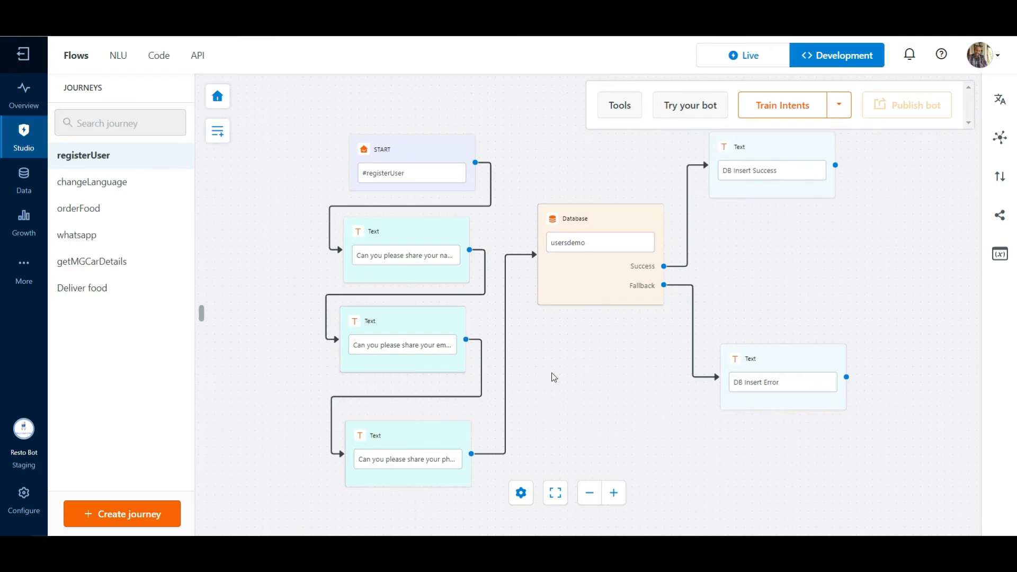
{"action": "left_click", "coordinate": [600, 254]}
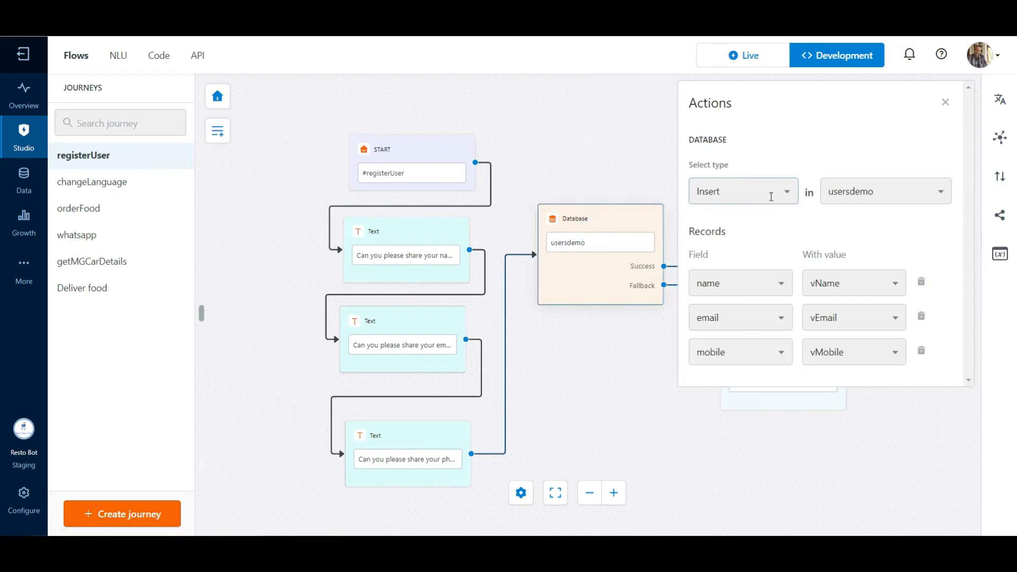
{"action": "mouse_move", "coordinate": [743, 191]}
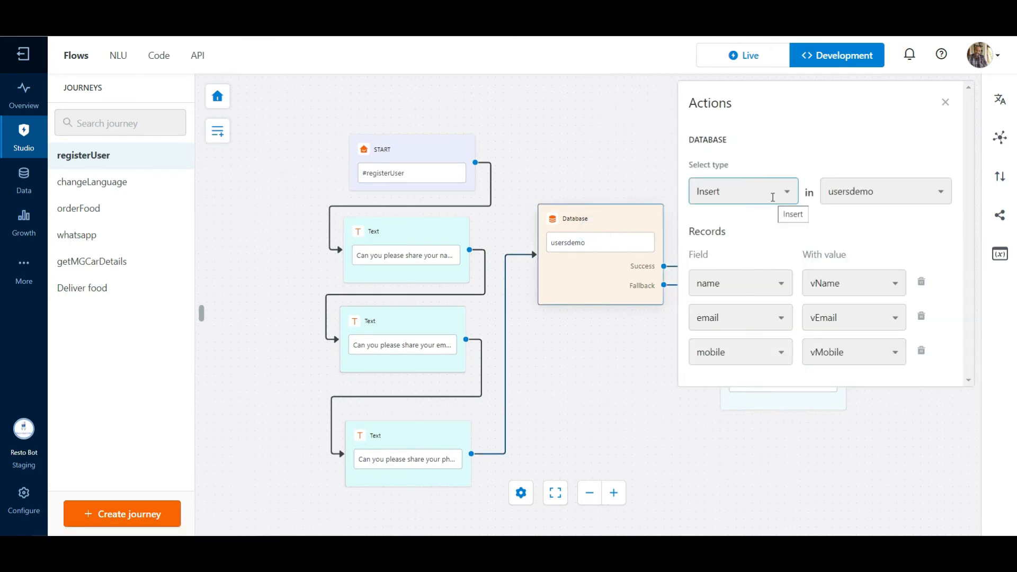
{"action": "left_click", "coordinate": [743, 190]}
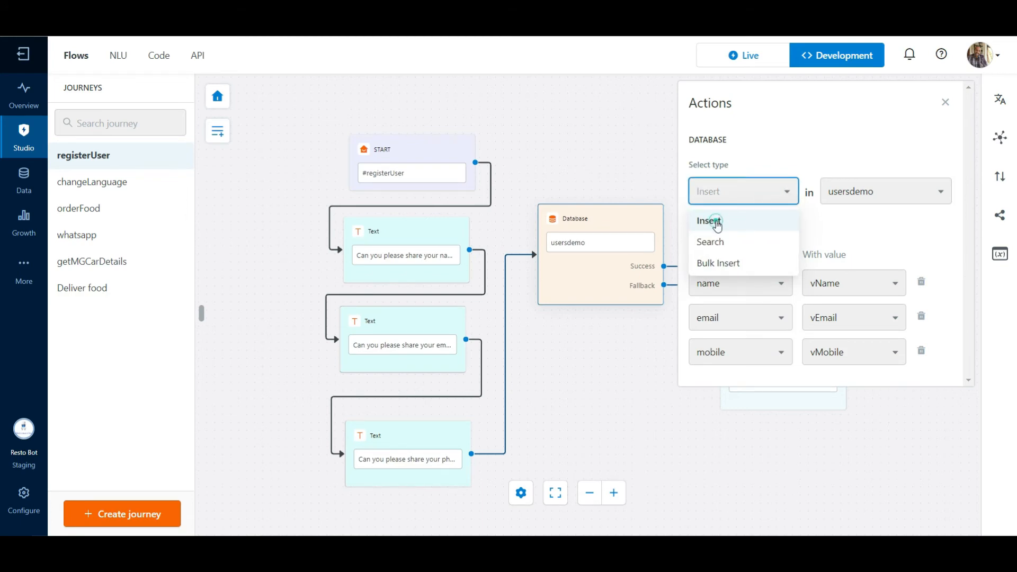
{"action": "left_click", "coordinate": [709, 221]}
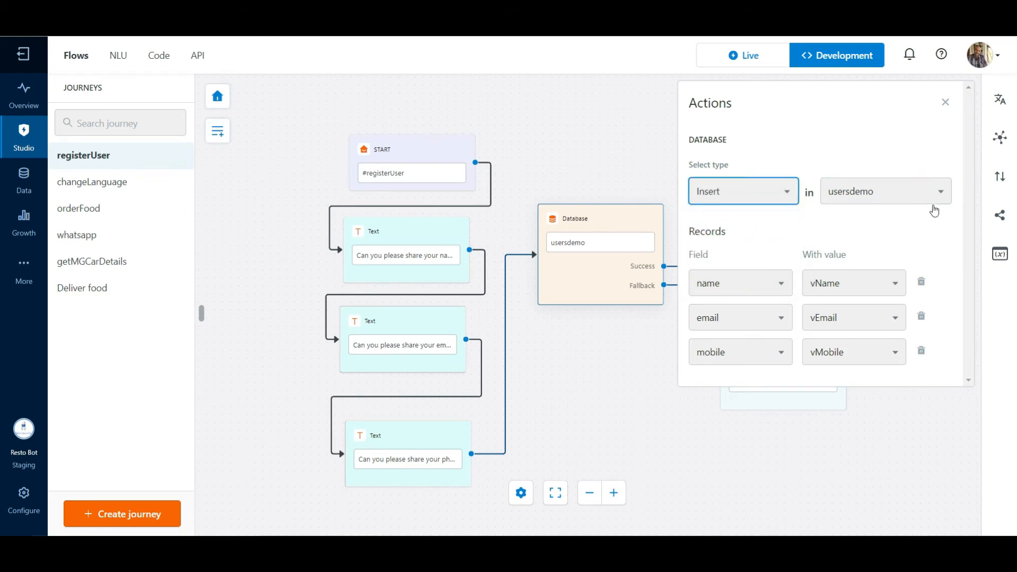
Target the users table and map the name field to the vName variable
{"action": "left_click", "coordinate": [884, 190]}
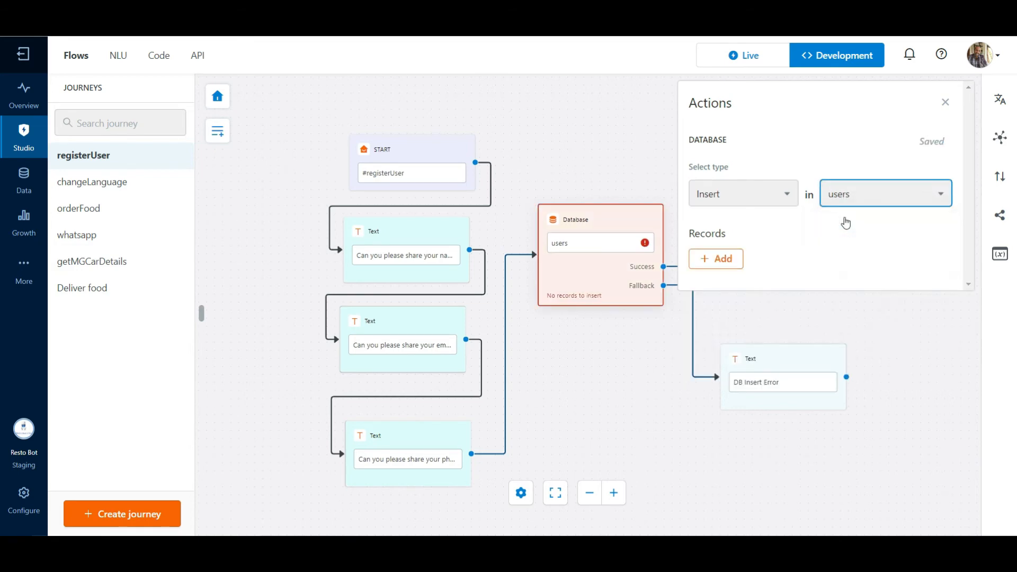
{"action": "left_click", "coordinate": [715, 258]}
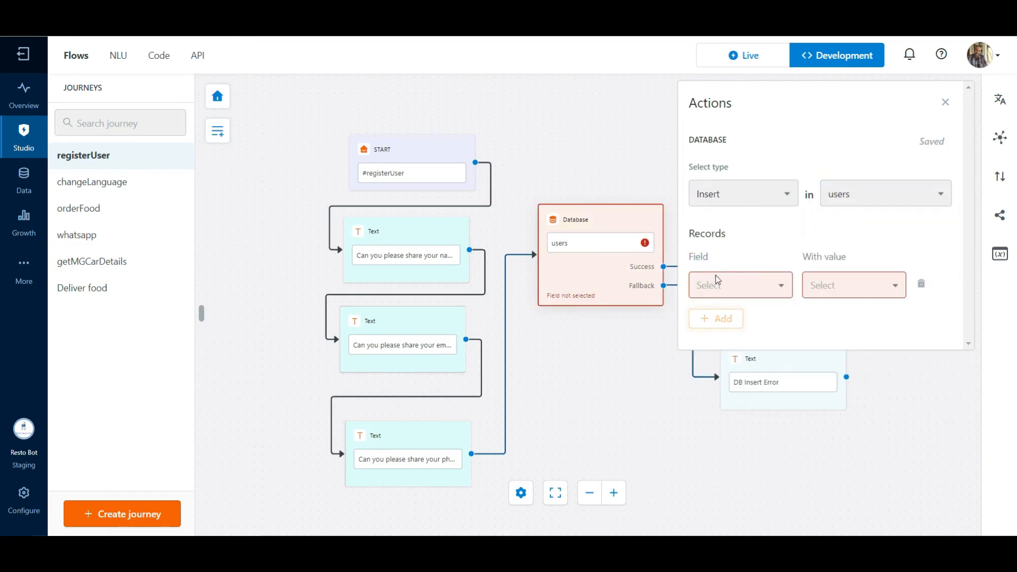
{"action": "left_click", "coordinate": [740, 284]}
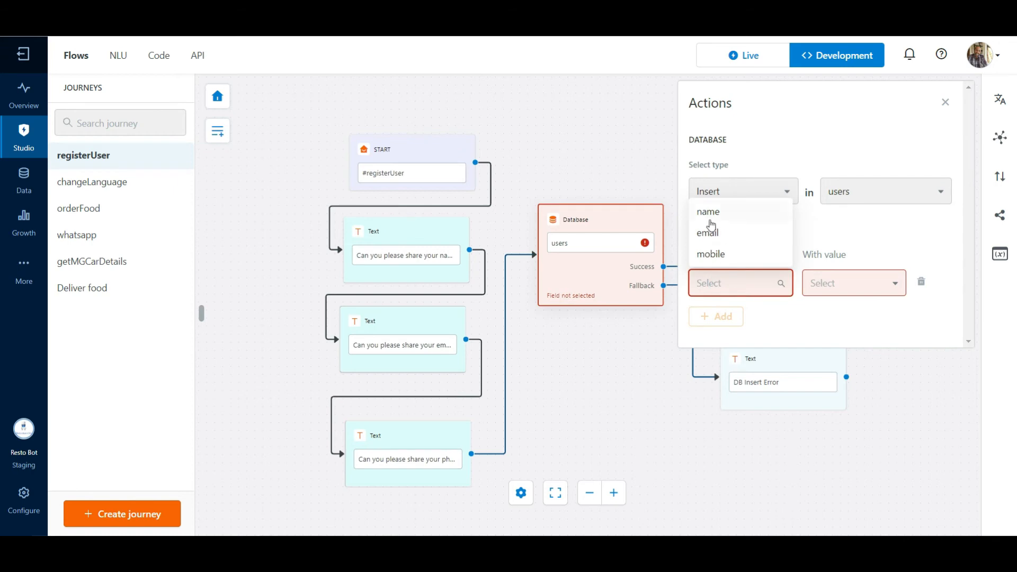
{"action": "left_click", "coordinate": [708, 212]}
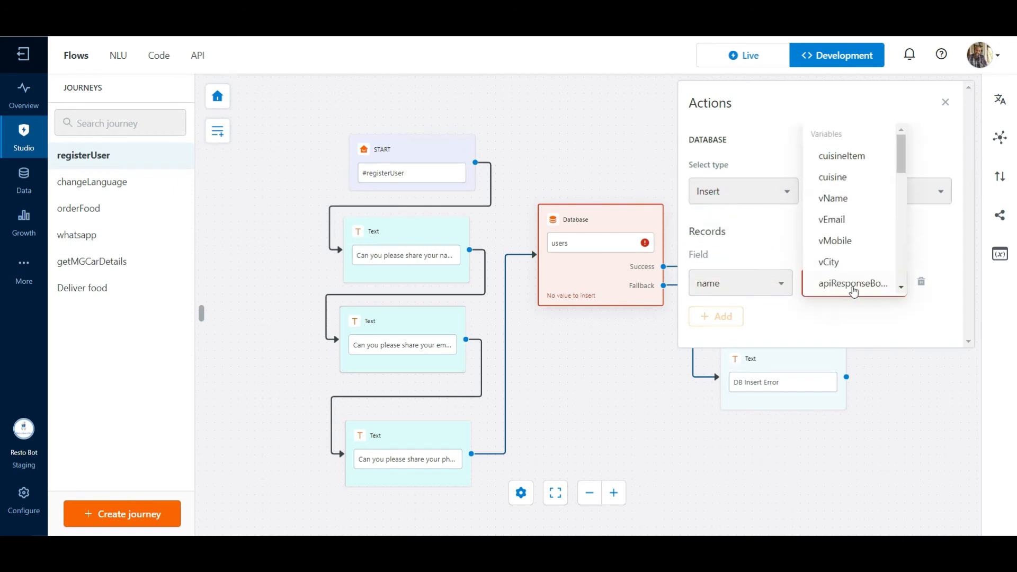
{"action": "left_click", "coordinate": [833, 198]}
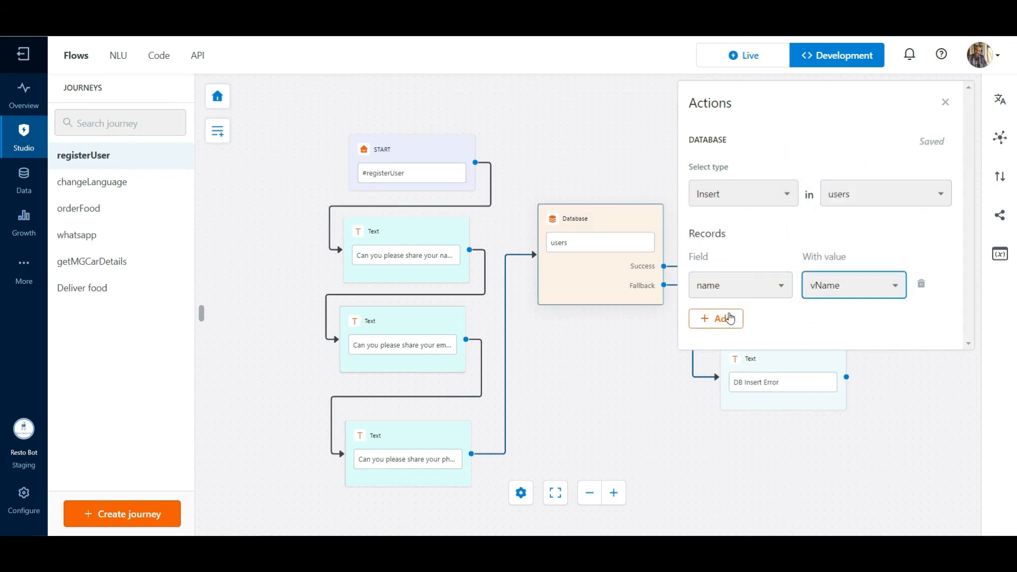
Map email to vEmail and mobile to vMobile, then dismiss the database step settings
{"action": "left_click", "coordinate": [715, 319]}
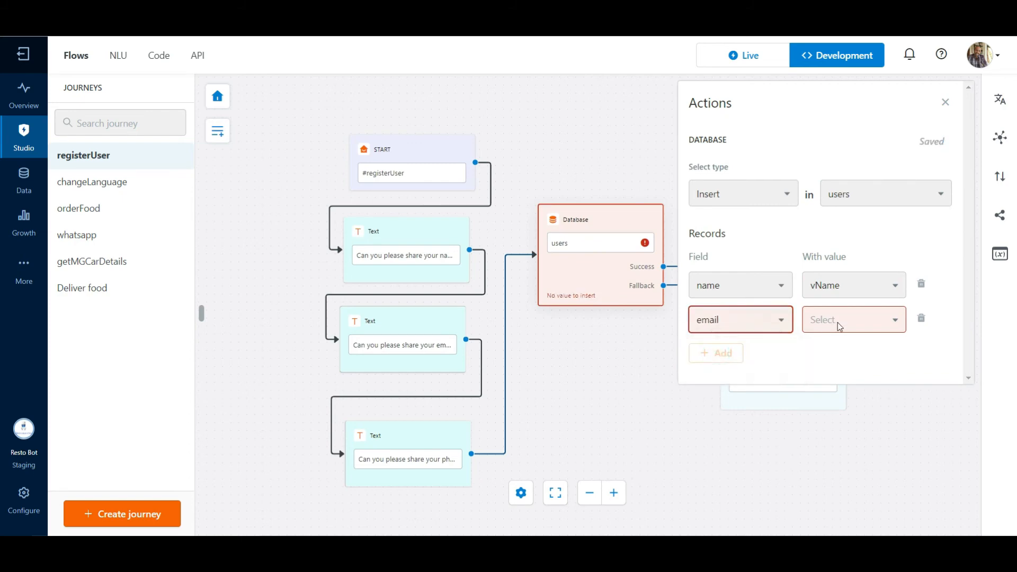
{"action": "left_click", "coordinate": [852, 319]}
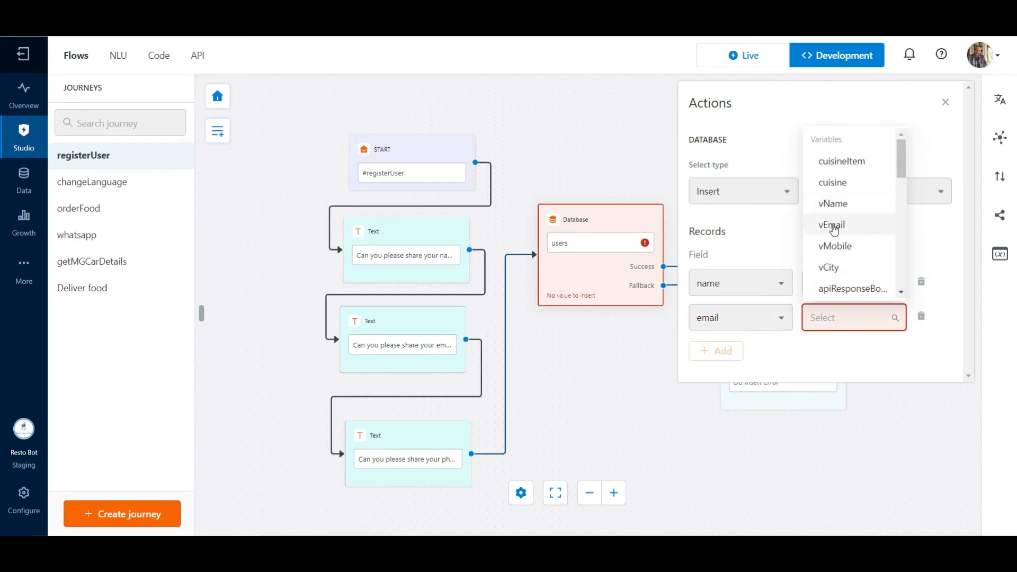
{"action": "left_click", "coordinate": [831, 225]}
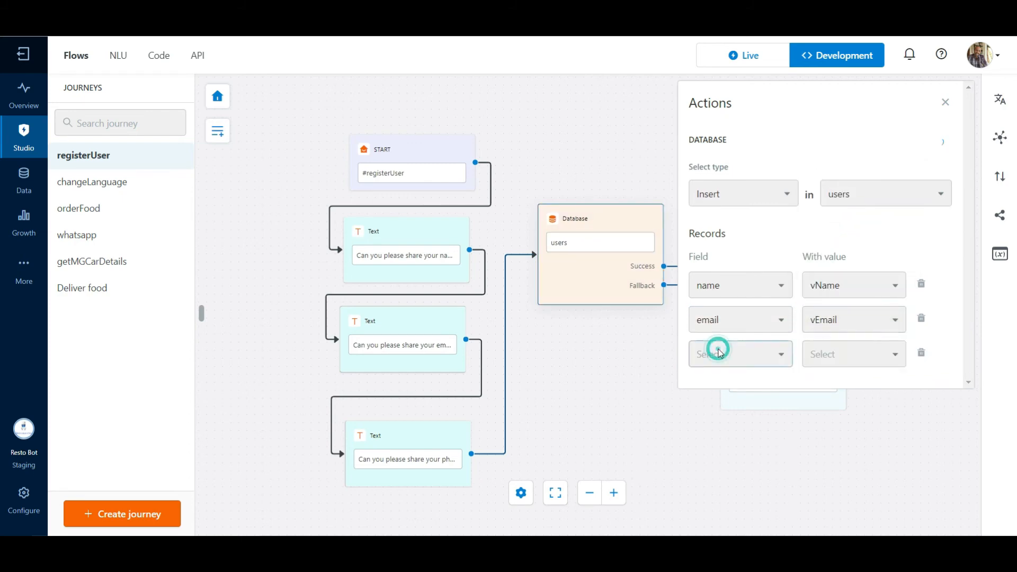
{"action": "left_click", "coordinate": [852, 353]}
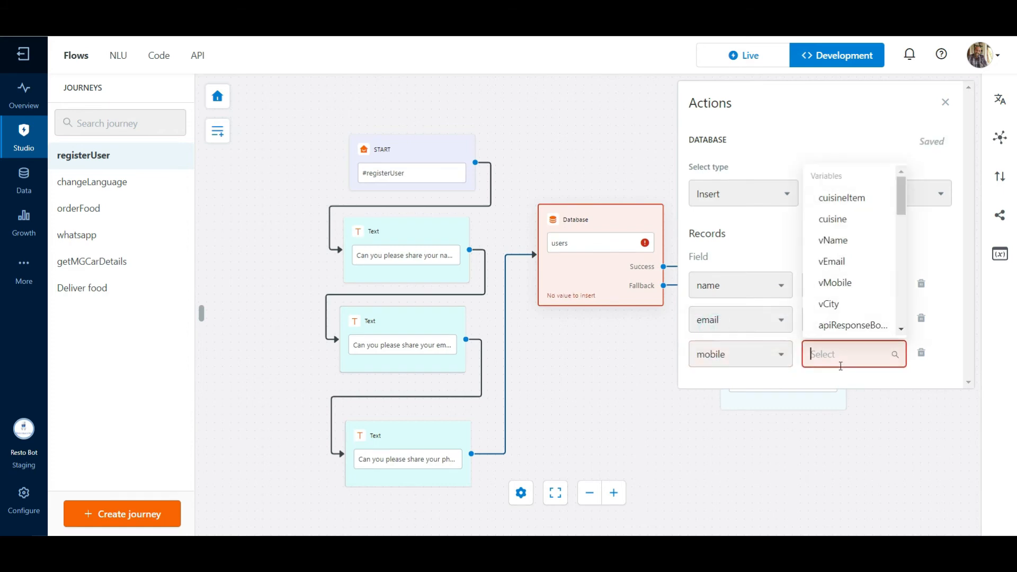
{"action": "left_click", "coordinate": [835, 282]}
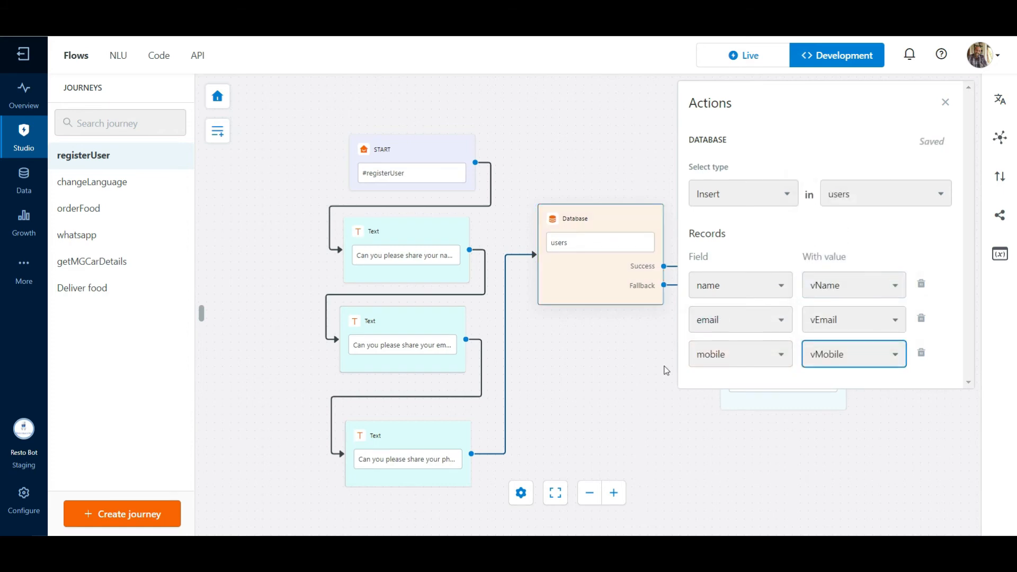
{"action": "left_click", "coordinate": [945, 101]}
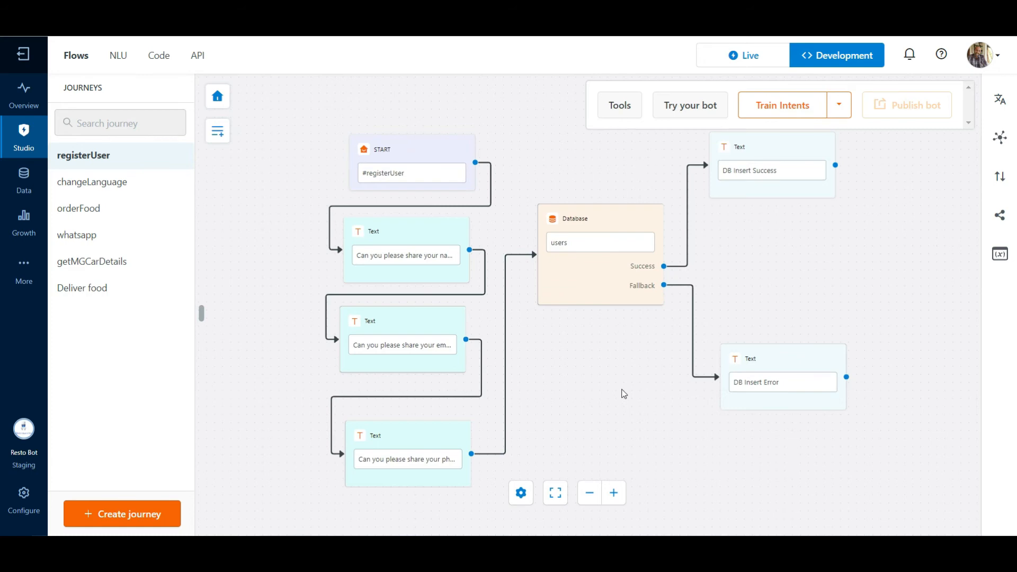
{"action": "mouse_move", "coordinate": [741, 133]}
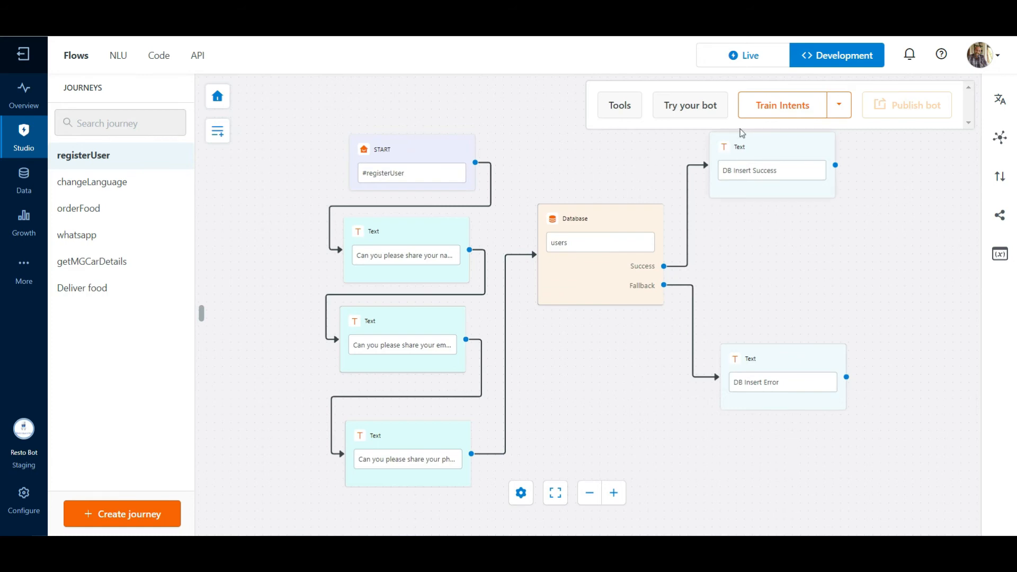
{"action": "left_click", "coordinate": [771, 169]}
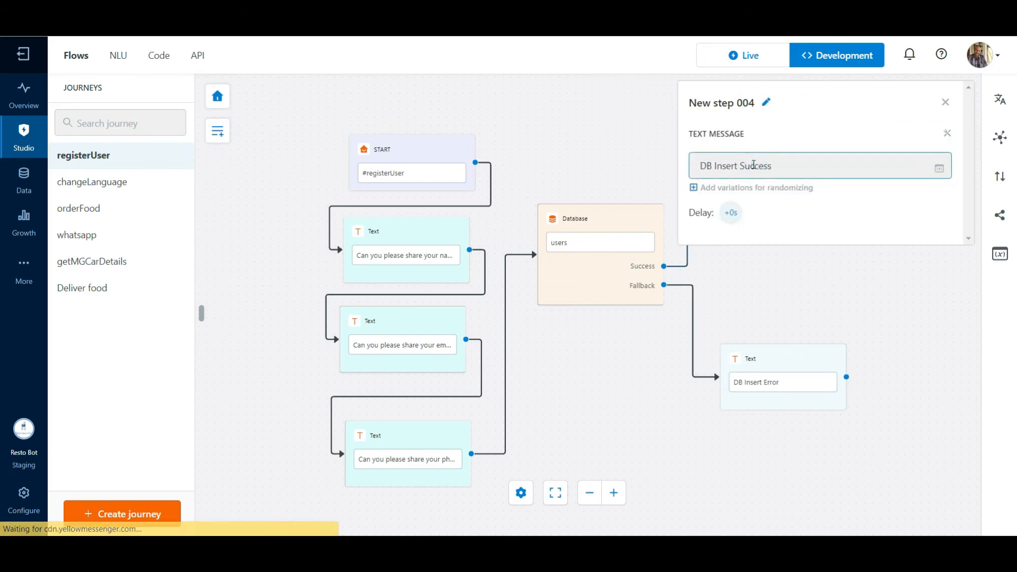
{"action": "left_click", "coordinate": [945, 102]}
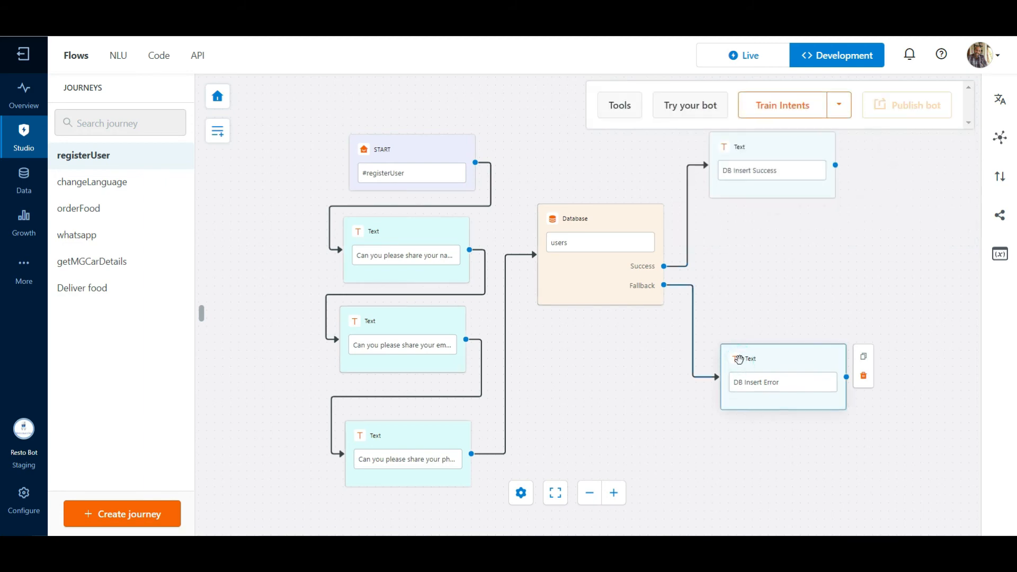
{"action": "left_click", "coordinate": [689, 105]}
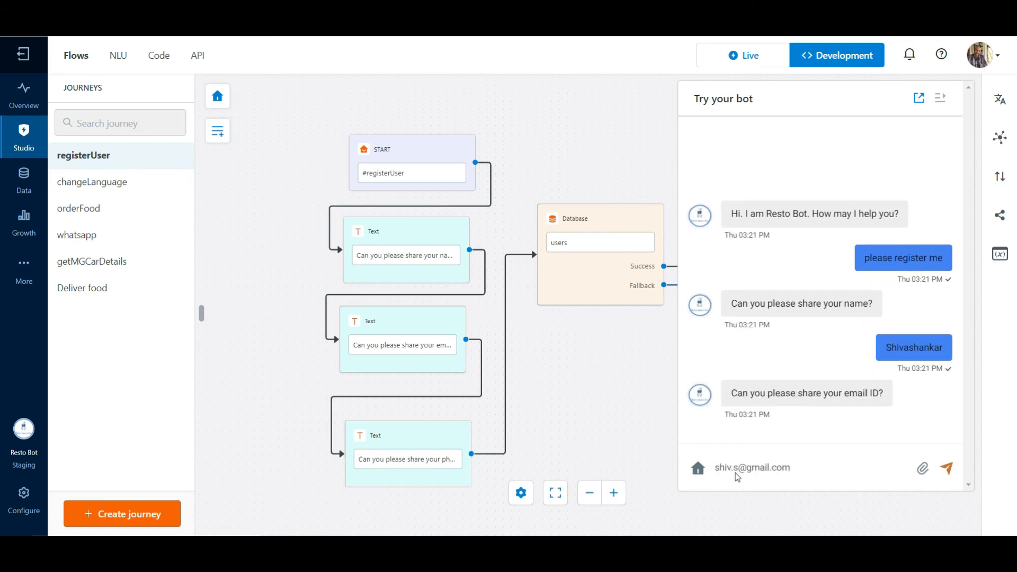
Send the email answer in the test chat toward the DB Insert Success reply
{"action": "left_click", "coordinate": [945, 467]}
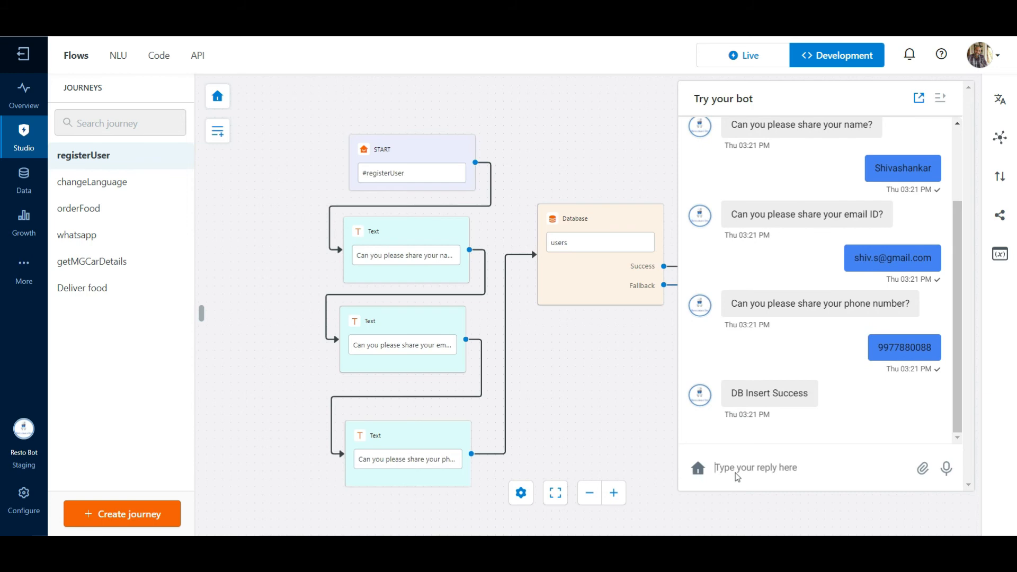
{"action": "mouse_move", "coordinate": [24, 178]}
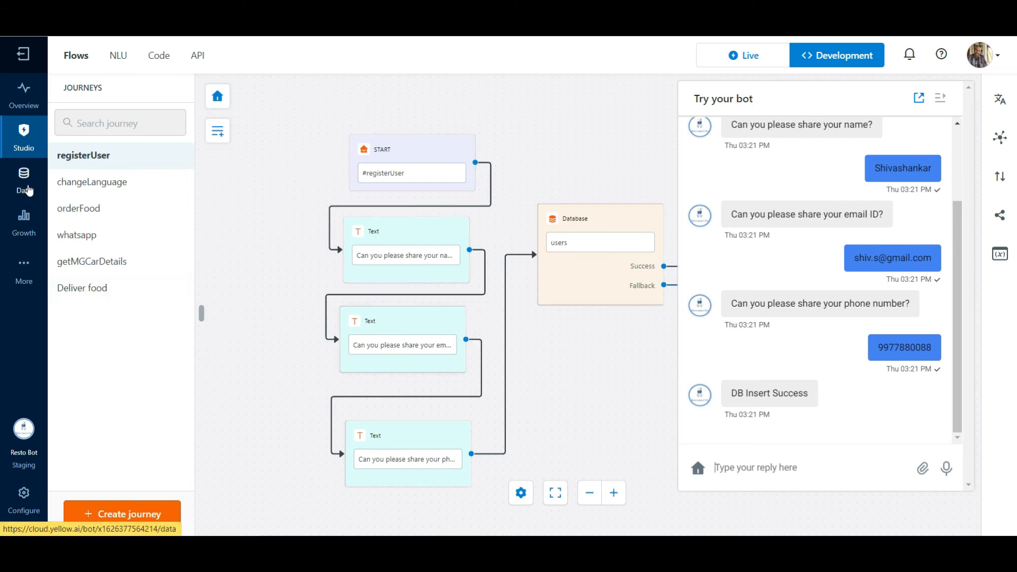
{"action": "left_click", "coordinate": [24, 180]}
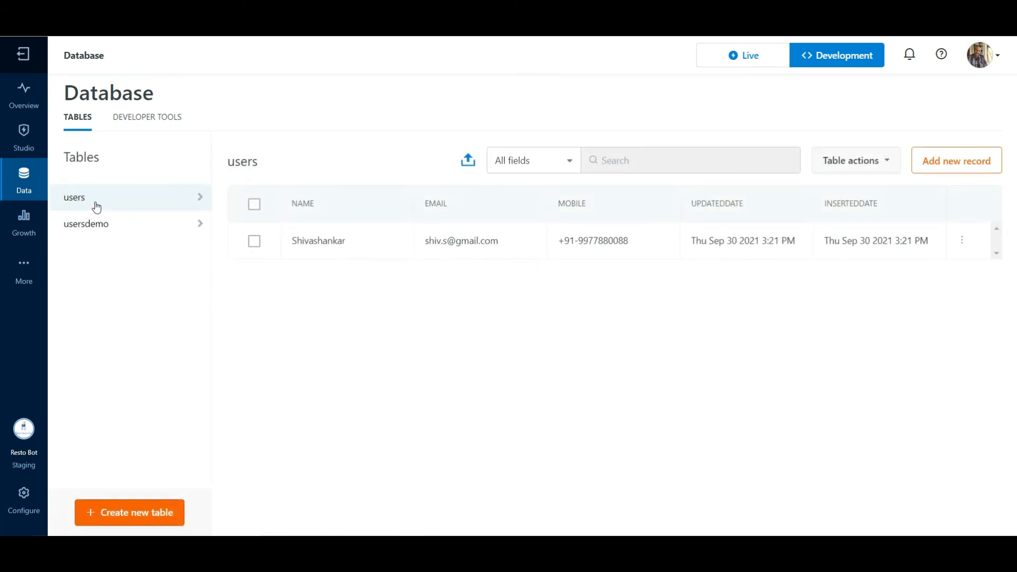
{"action": "double_click", "coordinate": [317, 240]}
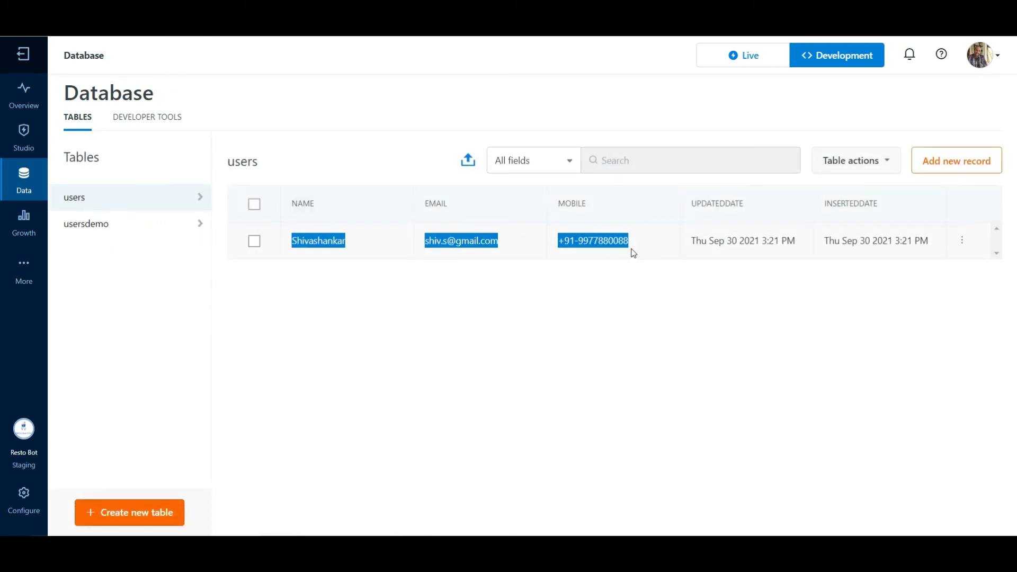
{"action": "mouse_move", "coordinate": [862, 241]}
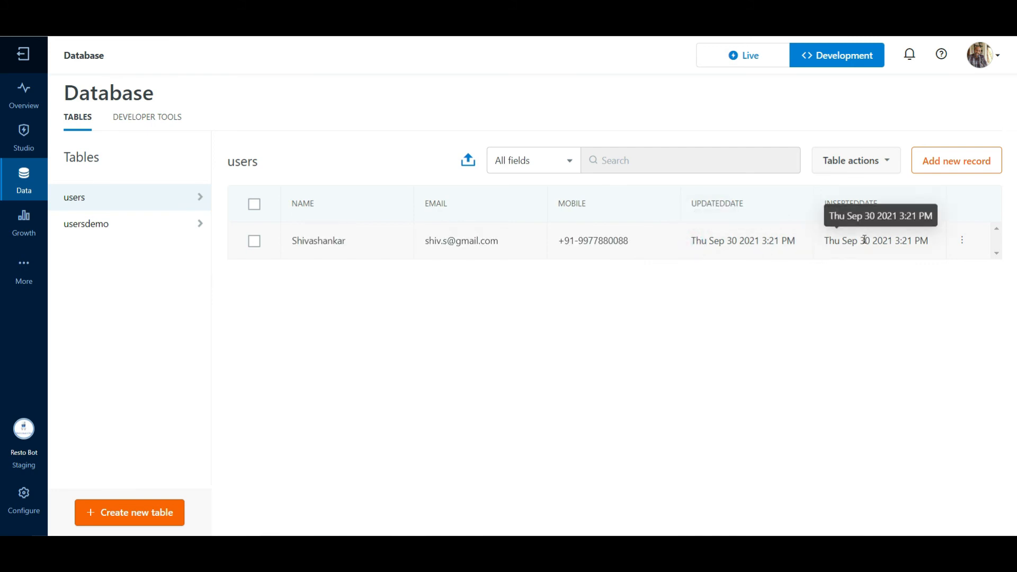
{"action": "mouse_move", "coordinate": [820, 313]}
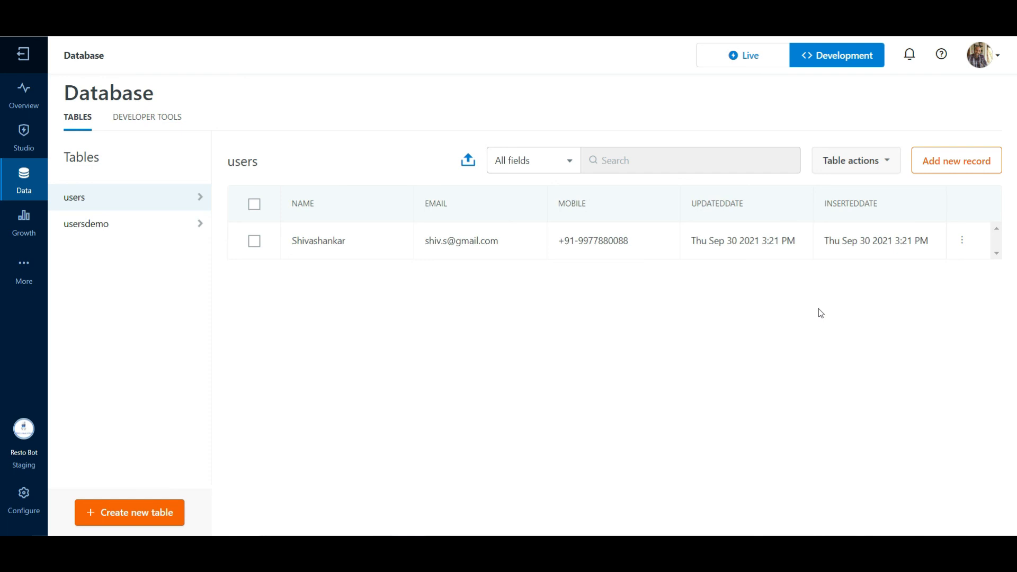
{"action": "left_click", "coordinate": [24, 137]}
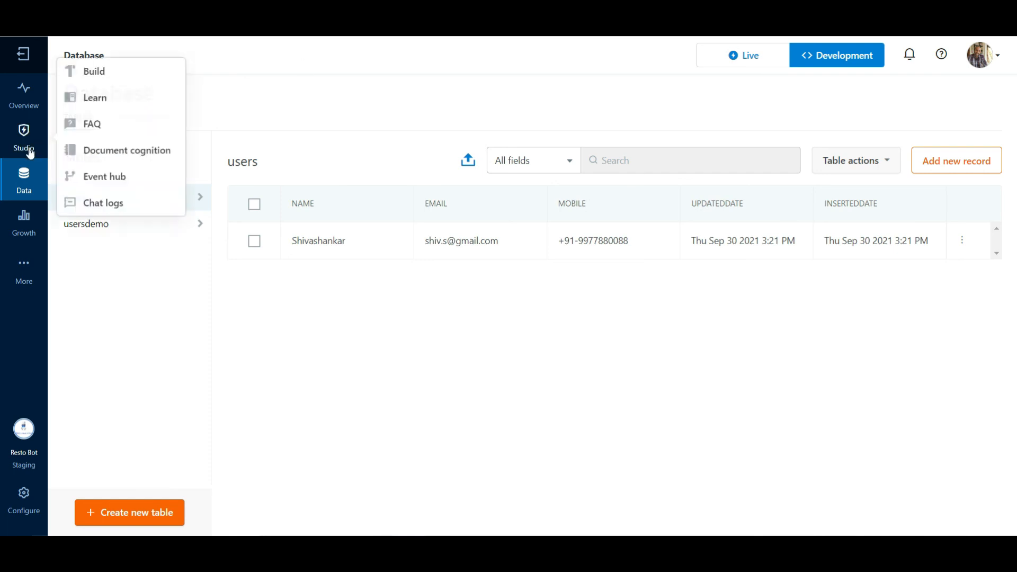
Back in registerUser, list the database step's operations: Insert, Search and Bulk Insert
{"action": "left_click", "coordinate": [24, 137]}
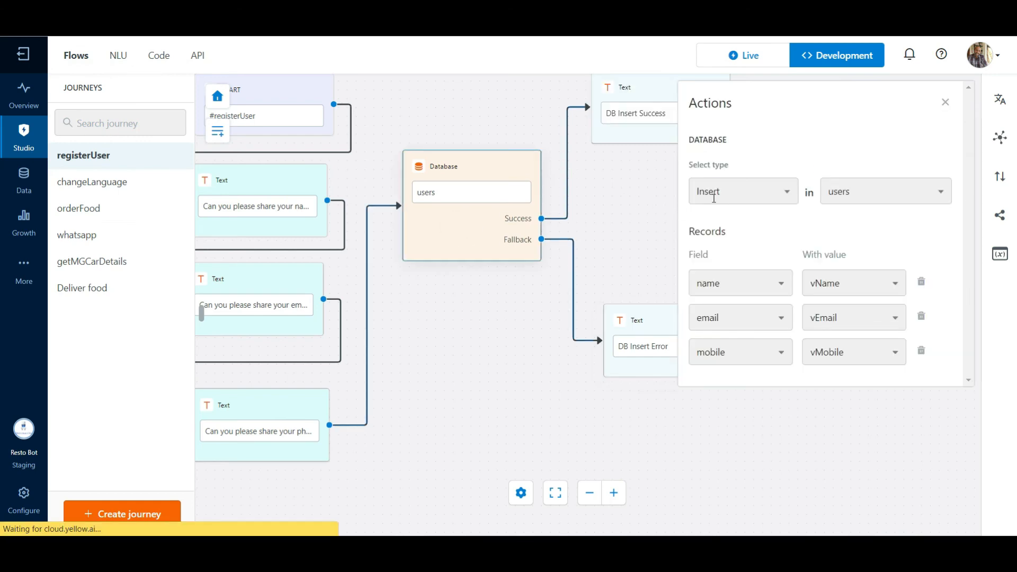
{"action": "left_click", "coordinate": [741, 191]}
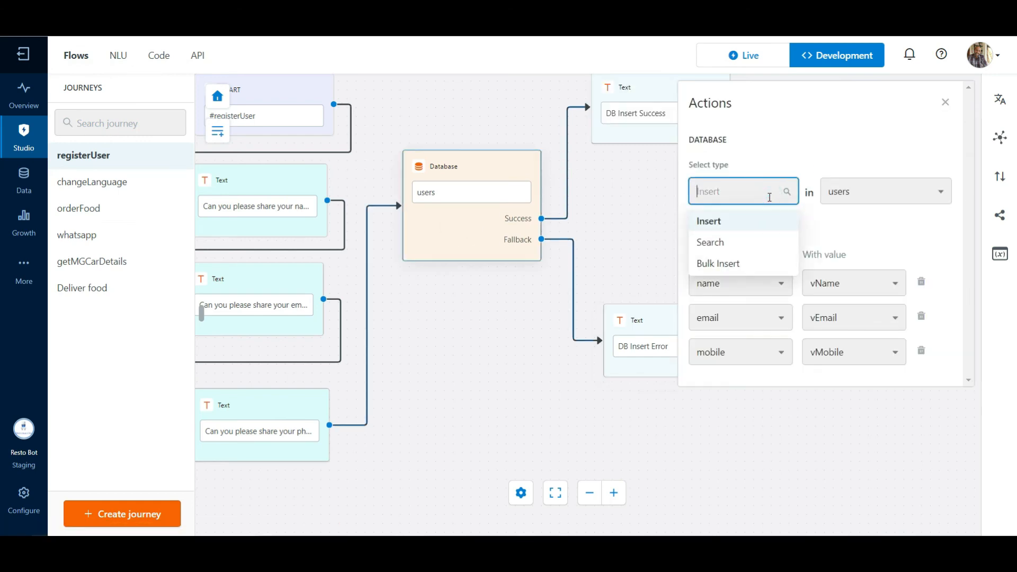
{"action": "mouse_move", "coordinate": [767, 228]}
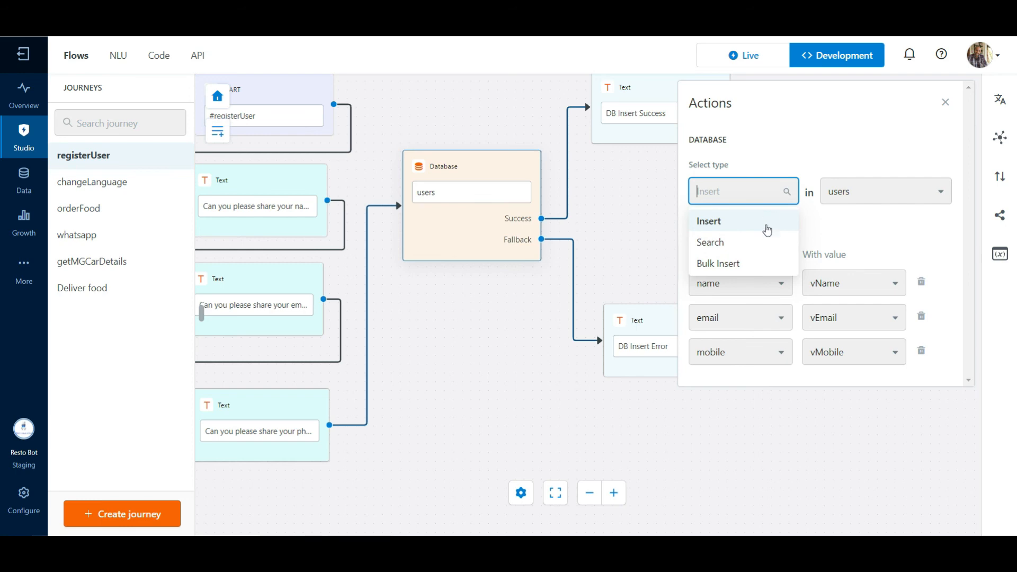
{"action": "mouse_move", "coordinate": [718, 264]}
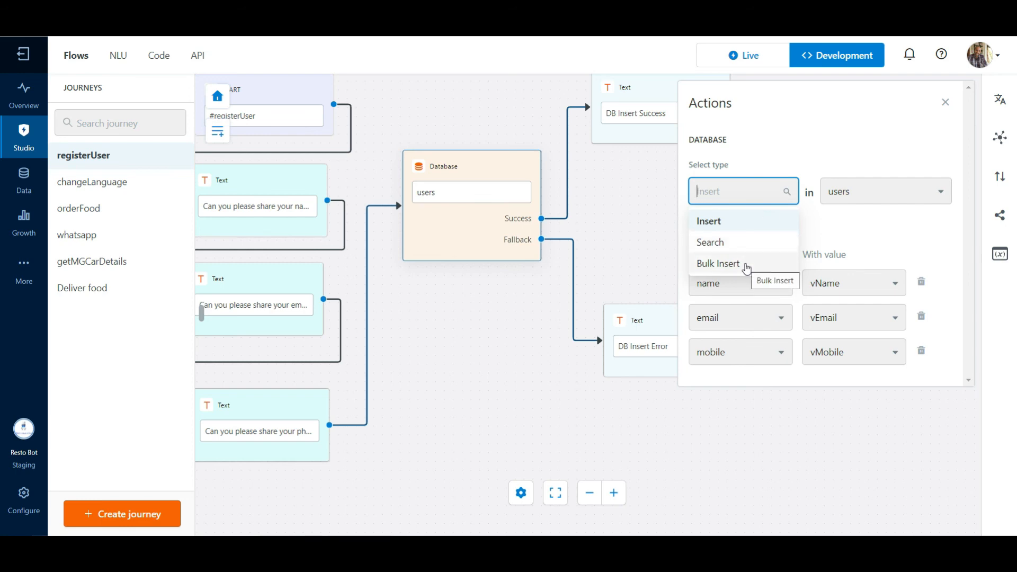